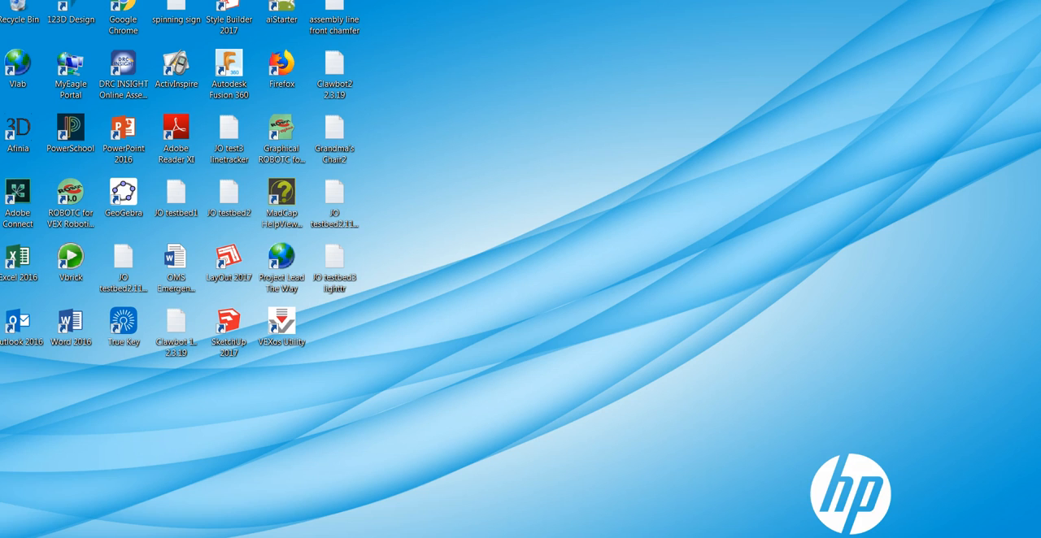
Launch ROBOTC for VEX Robotics from its desktop shortcut.
left_click(70, 200)
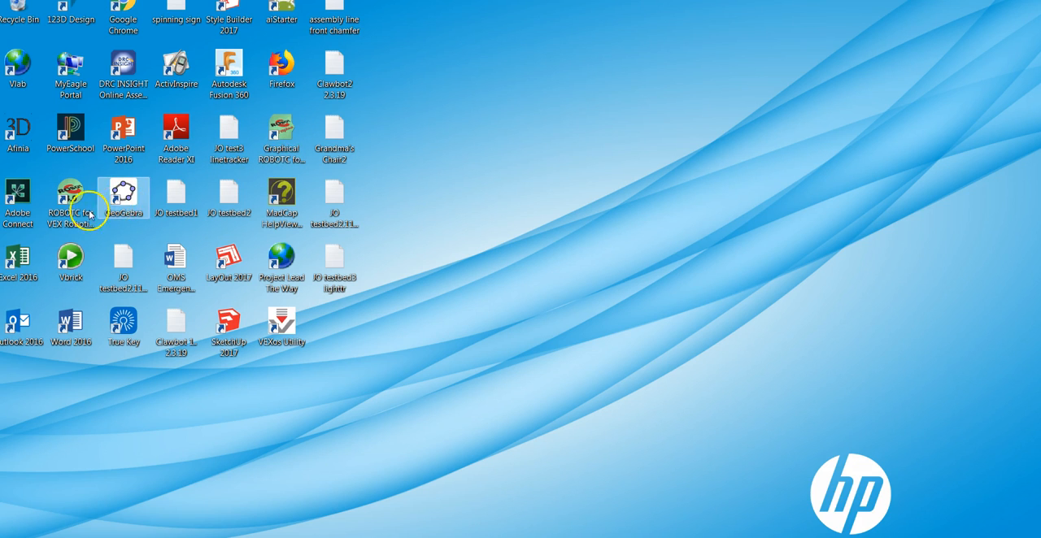
left_click(69, 199)
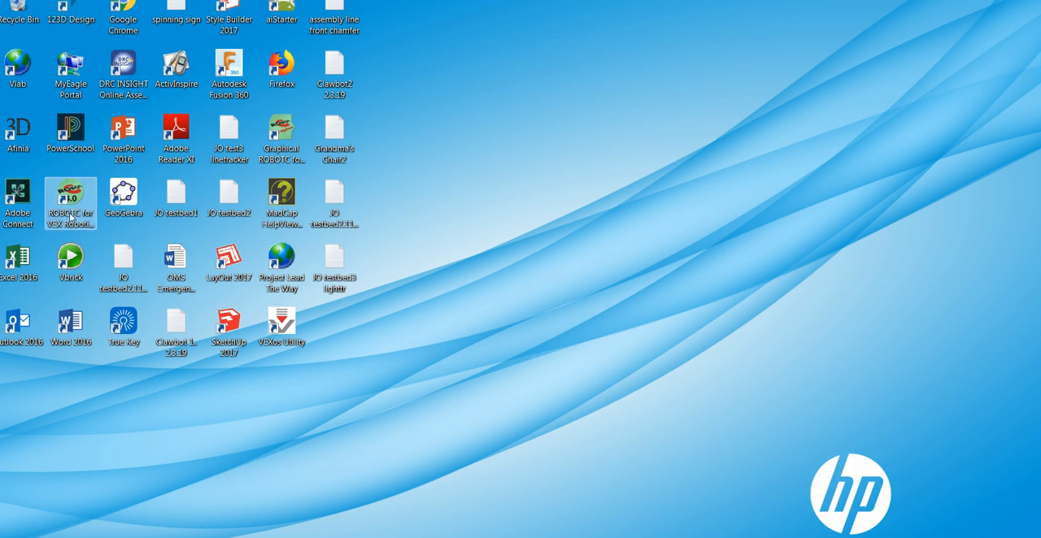
double_click(70, 201)
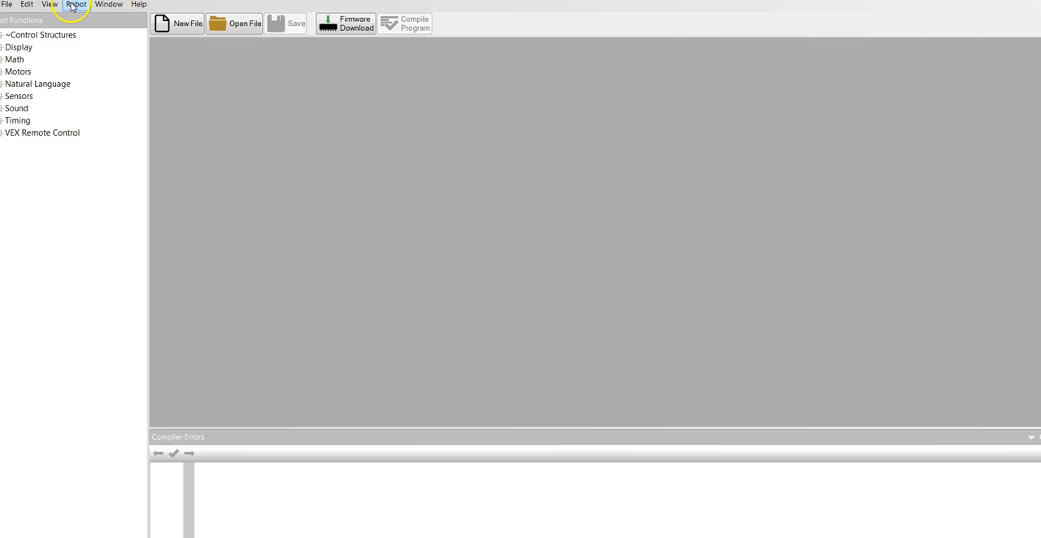
left_click(75, 3)
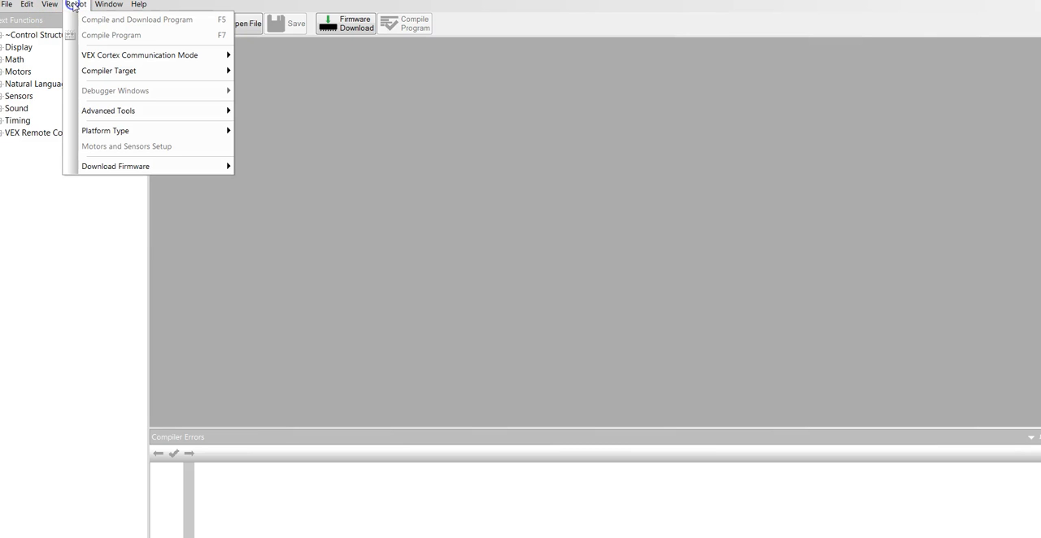
mouse_move(114, 117)
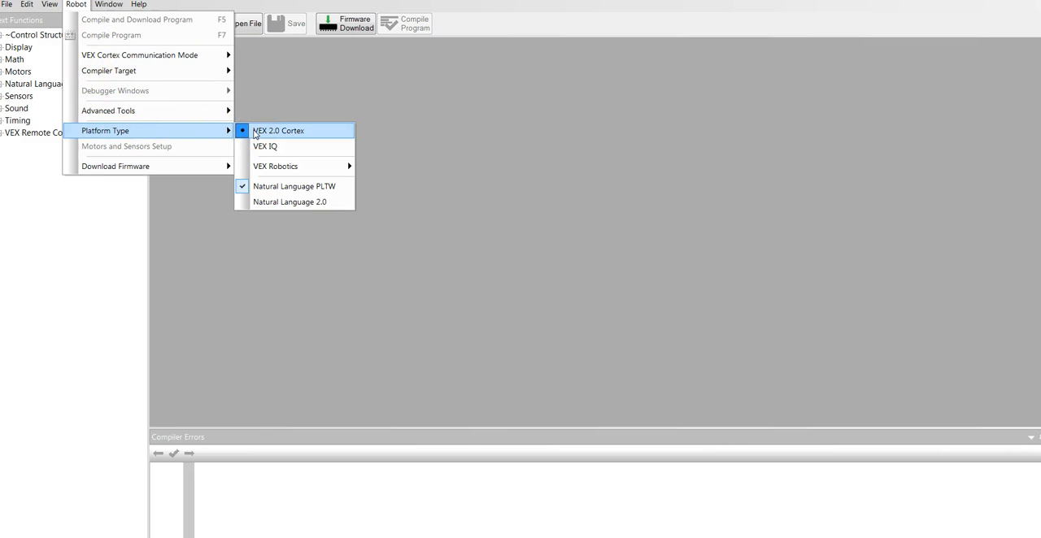
mouse_move(295, 185)
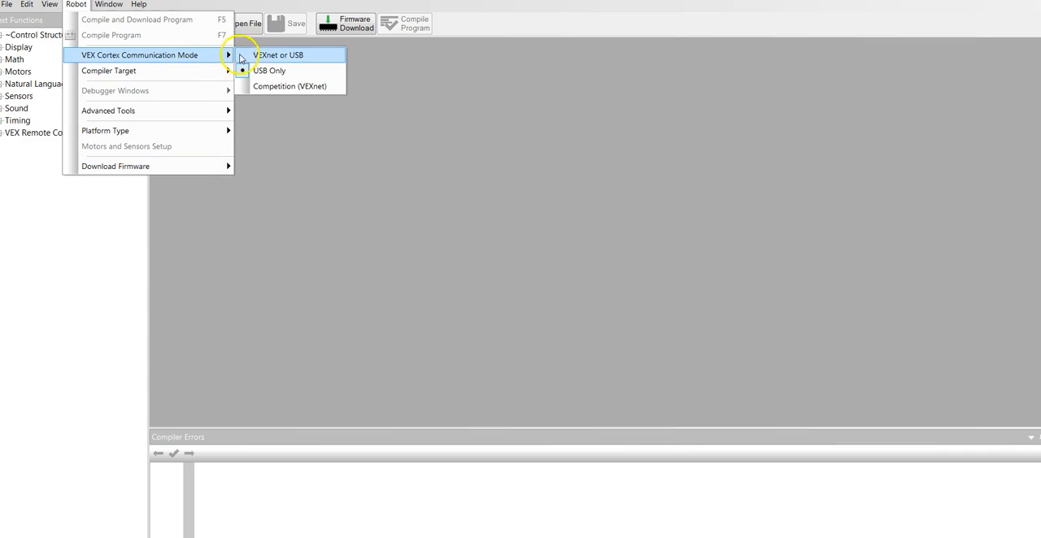
mouse_move(270, 70)
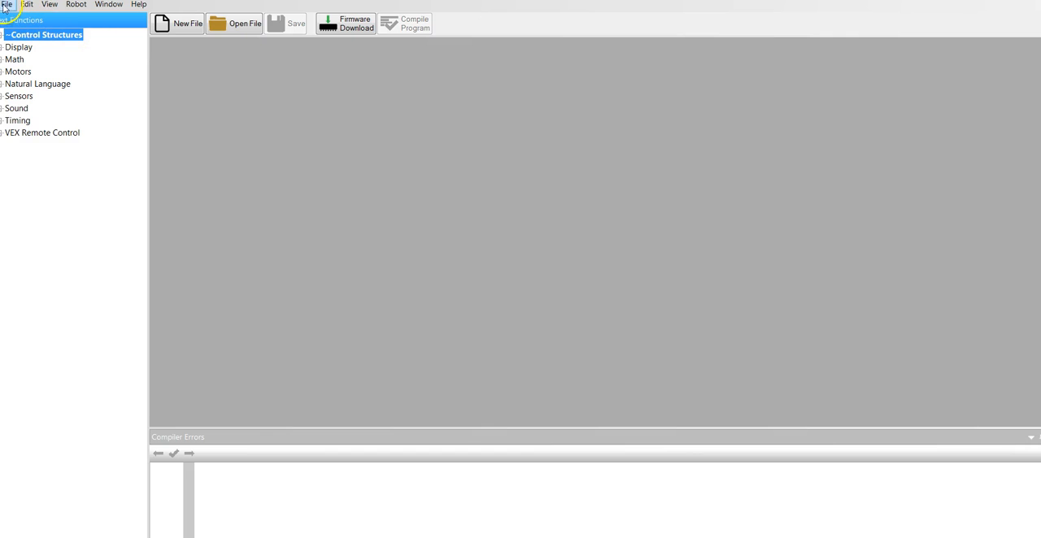
Open the PLTWtemplate sample program from the PLTW sample folder via File > Open Sample Program.
left_click(6, 4)
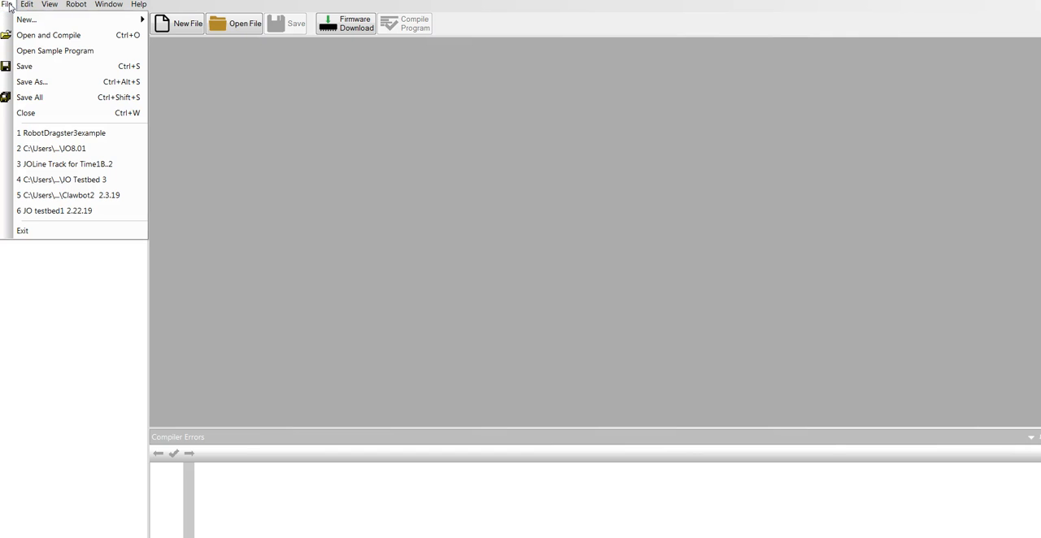
mouse_move(56, 51)
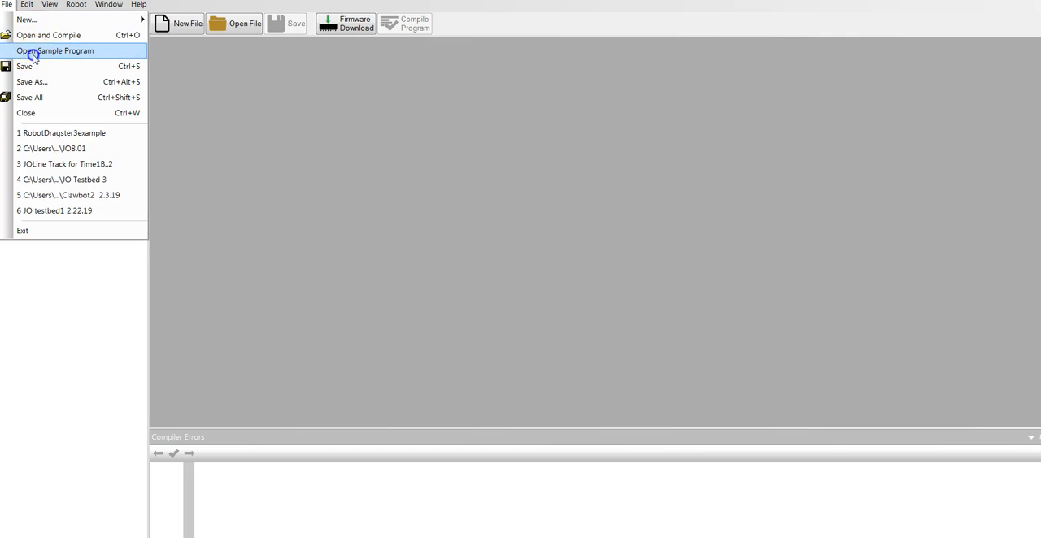
left_click(56, 50)
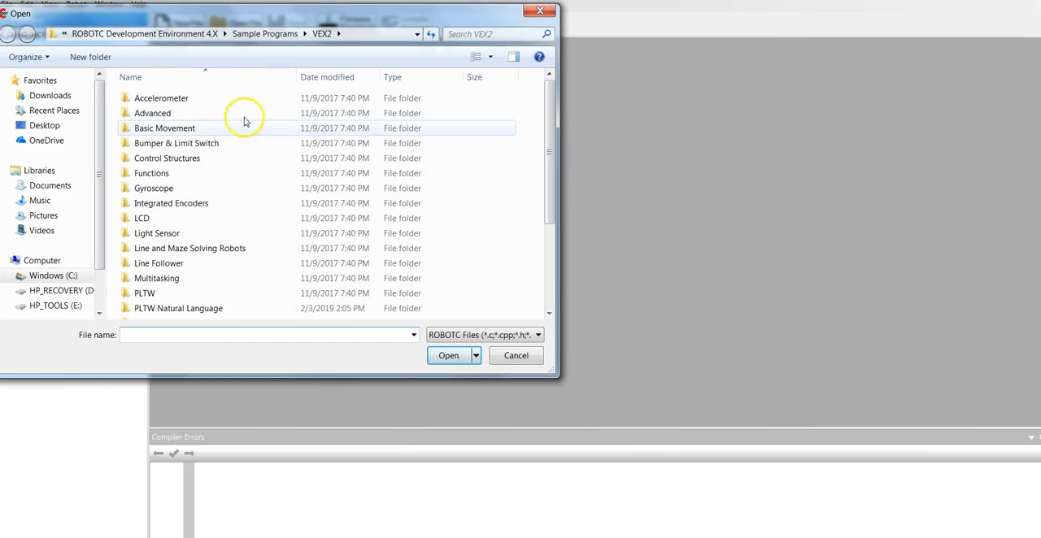
scroll("down", 3)
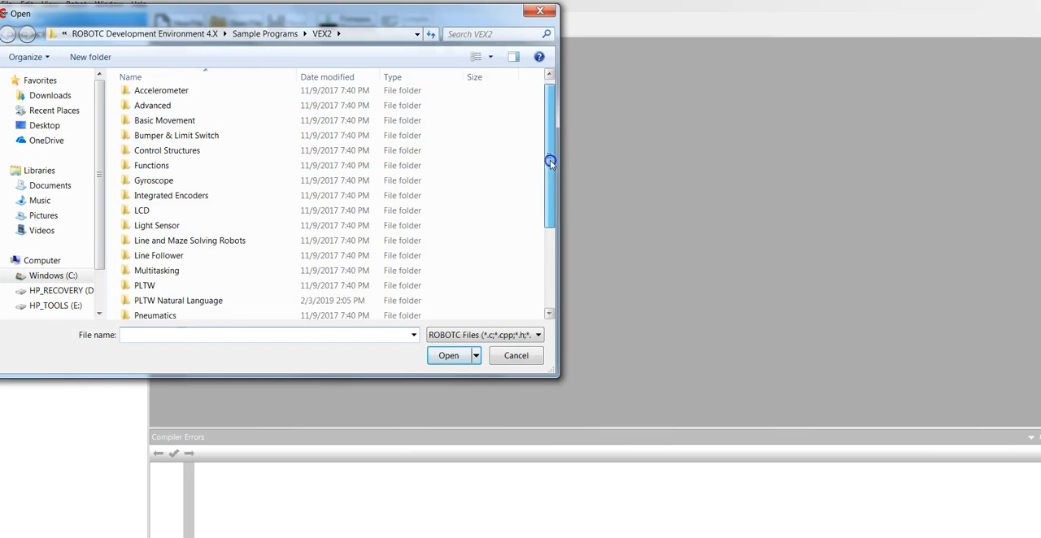
scroll("down", 3)
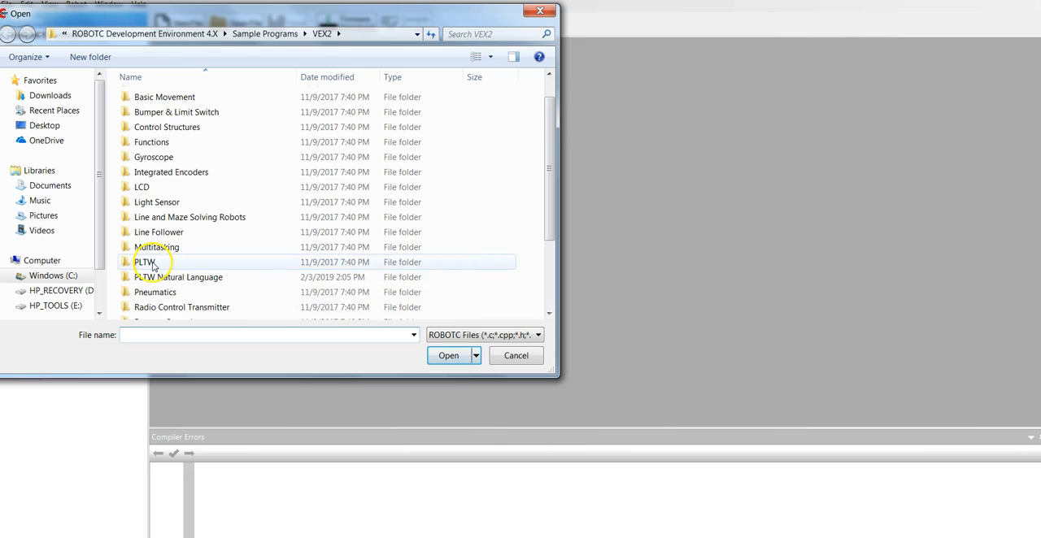
left_click(145, 262)
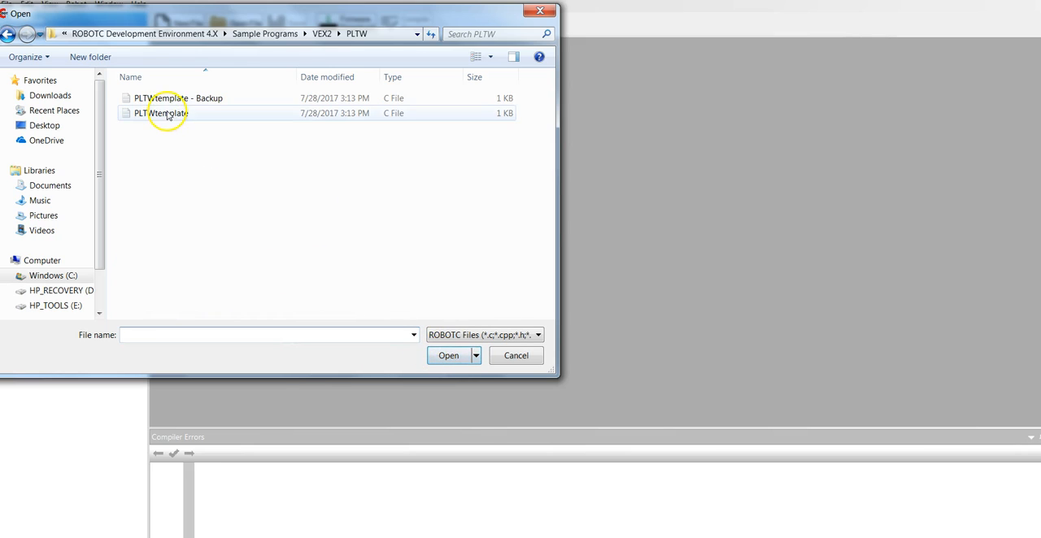
left_click(161, 114)
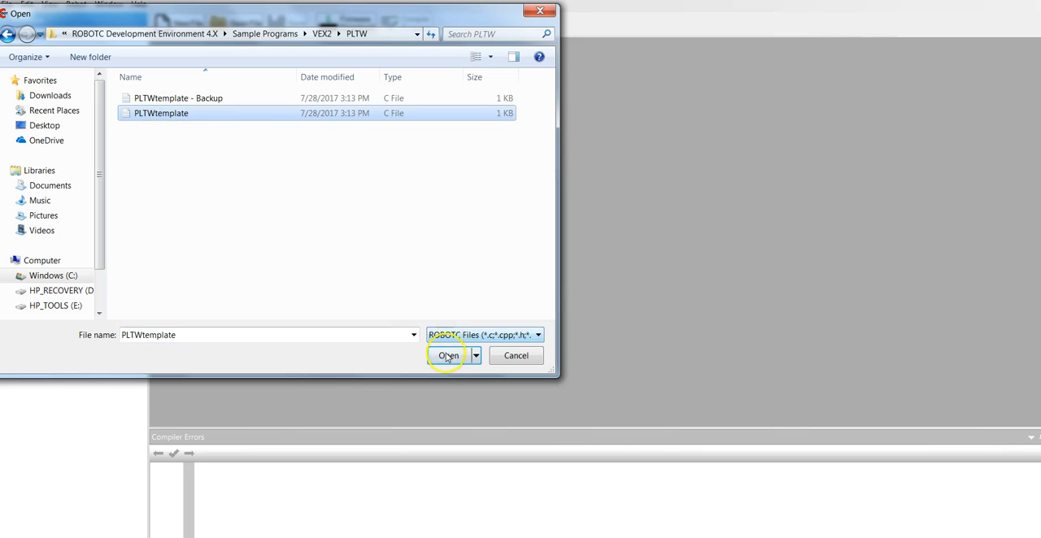
left_click(449, 354)
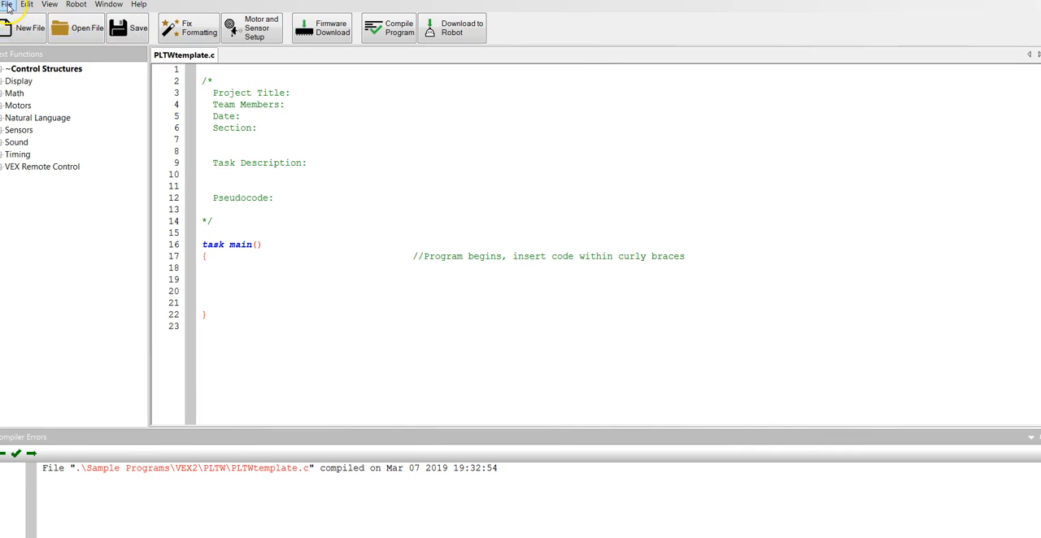
Save the template under a new name starting 'Mrs.O' into the My Documents folder.
left_click(8, 4)
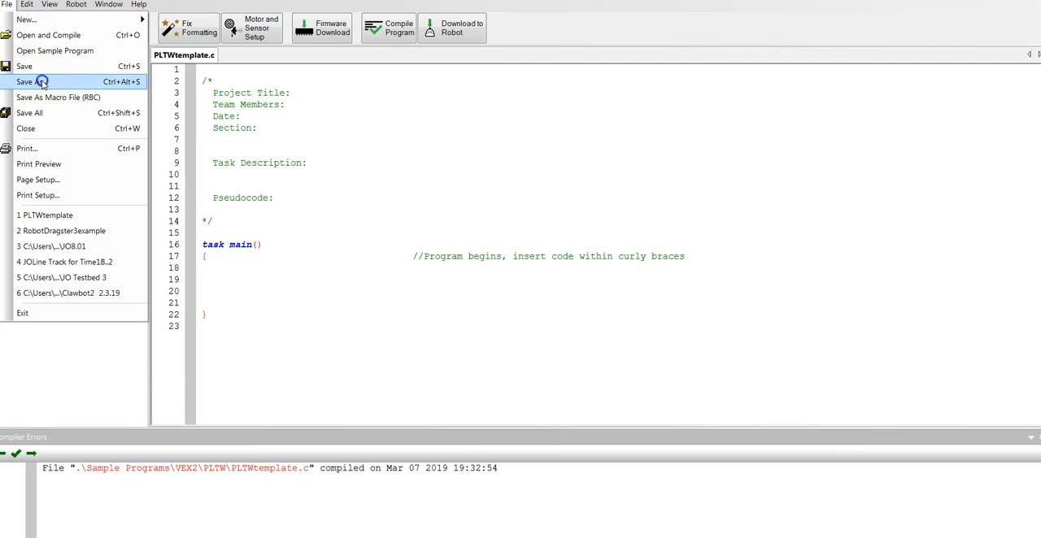
left_click(32, 81)
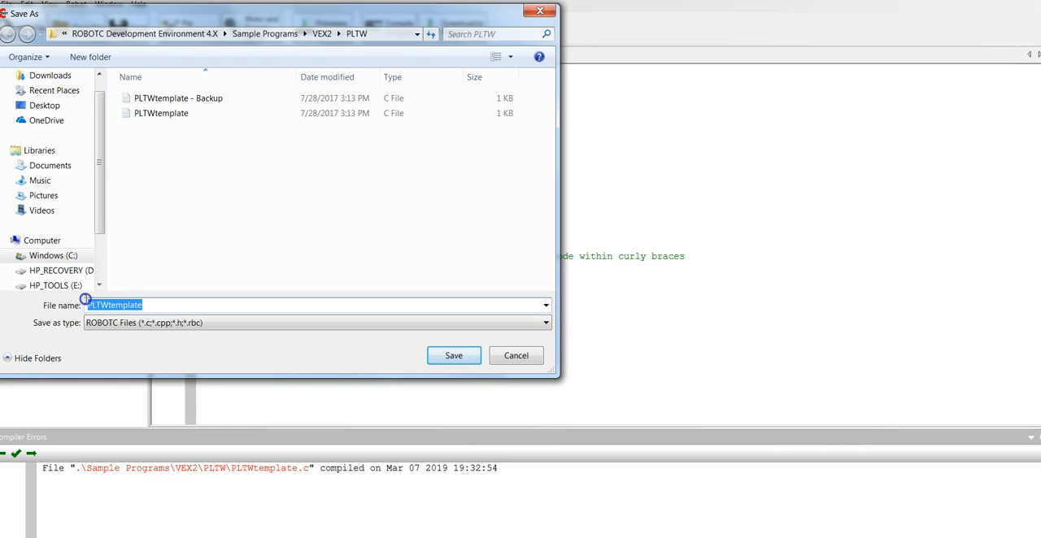
type("Mr")
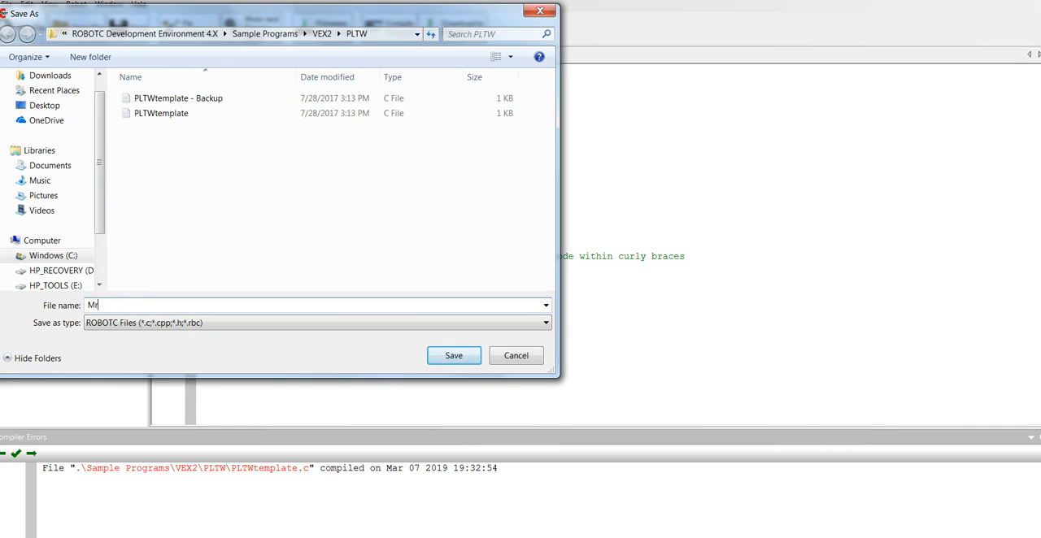
type("s.ODr")
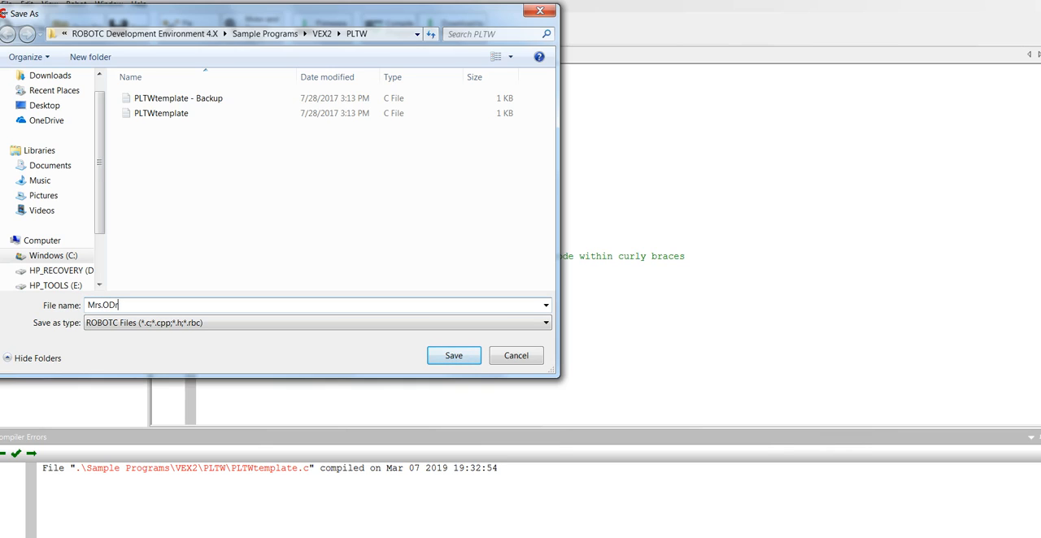
type("agst")
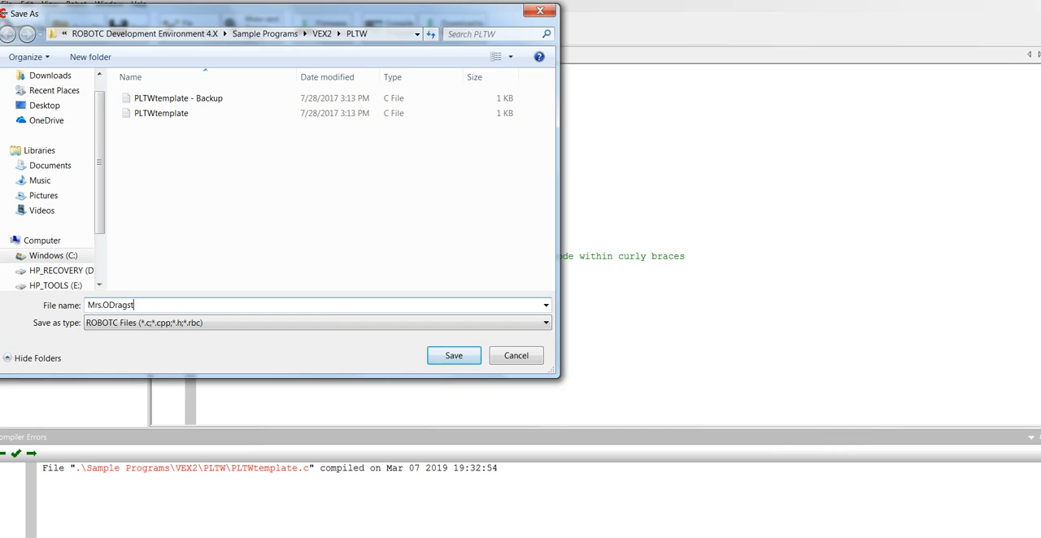
type("er")
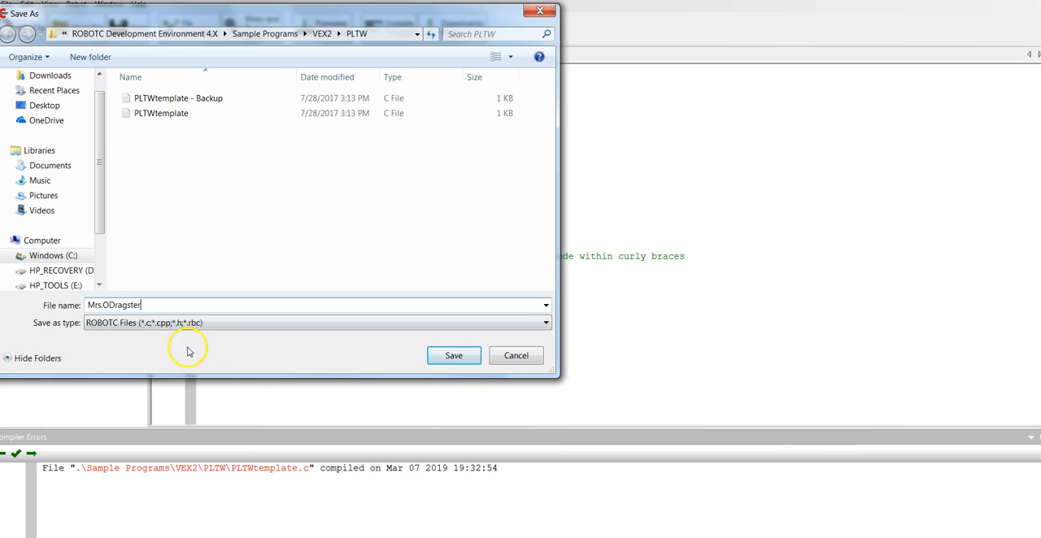
left_click(452, 354)
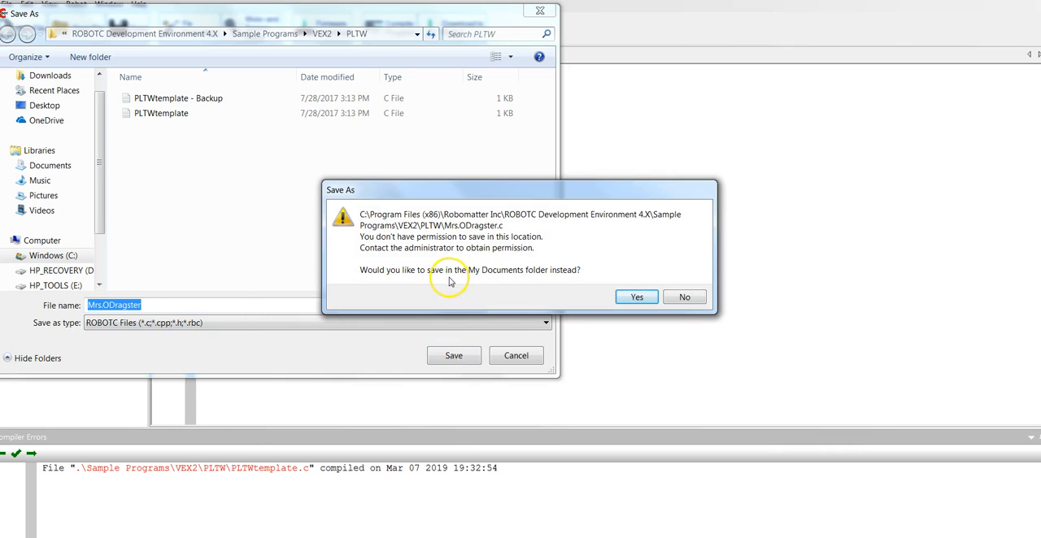
mouse_move(566, 278)
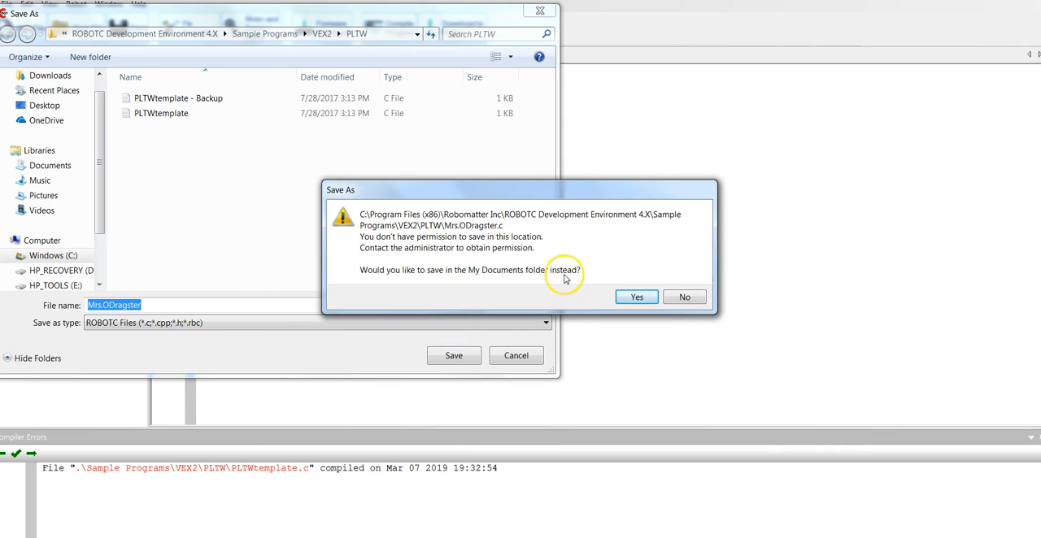
left_click(638, 296)
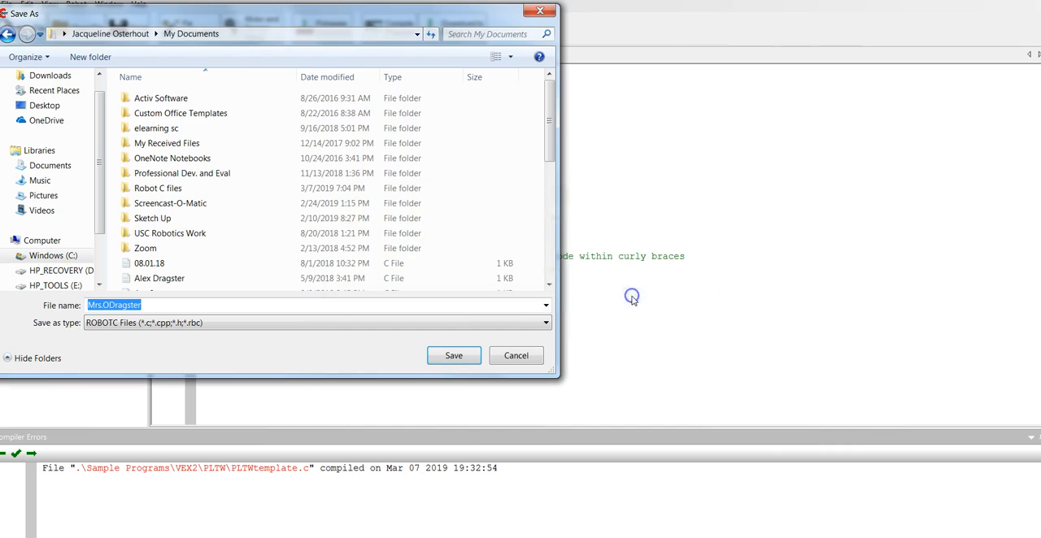
left_click(454, 354)
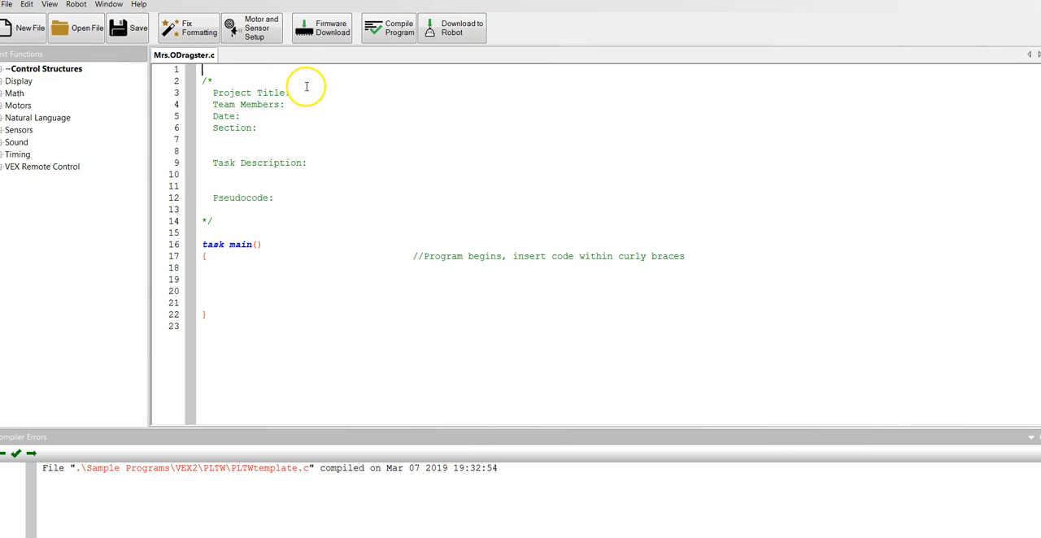
mouse_move(302, 91)
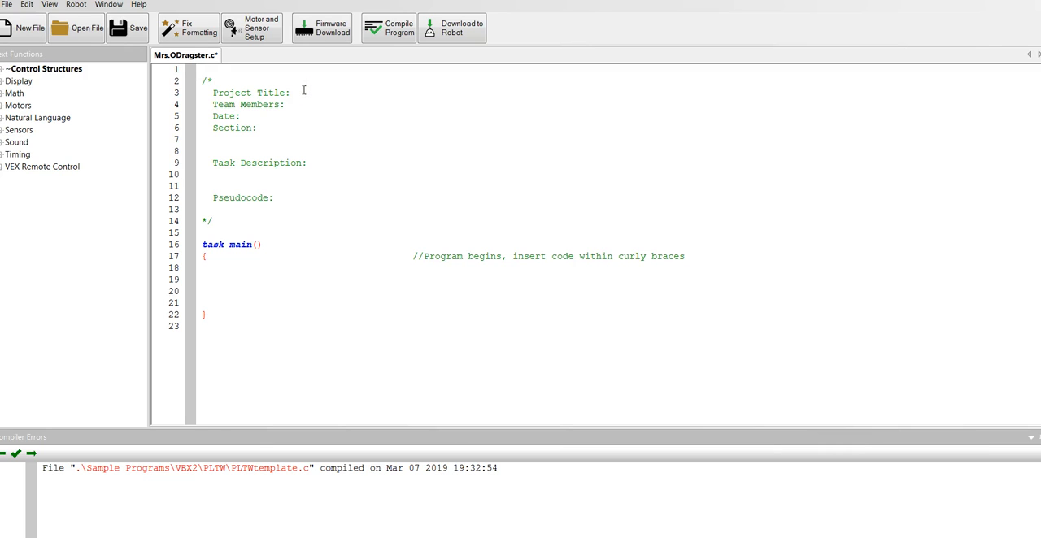
Fill the header with project title Robot Drag Race and team member Mrs. O.
type("D")
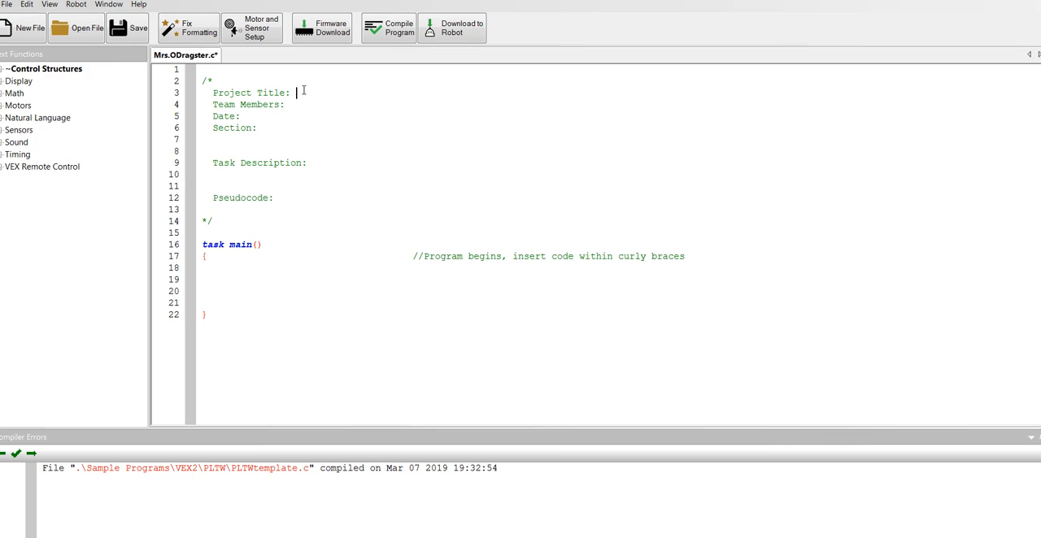
type("Robot")
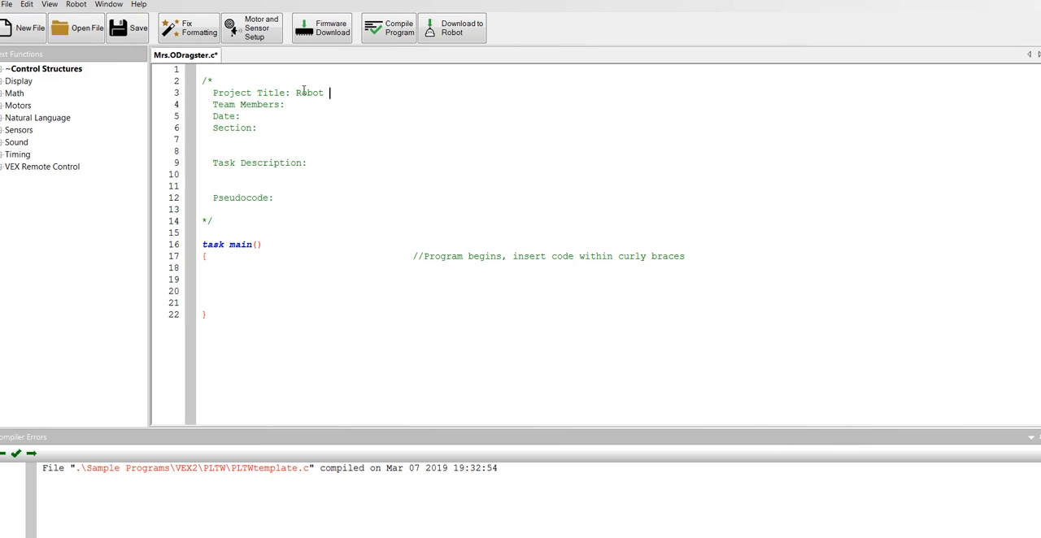
type("Drag Race")
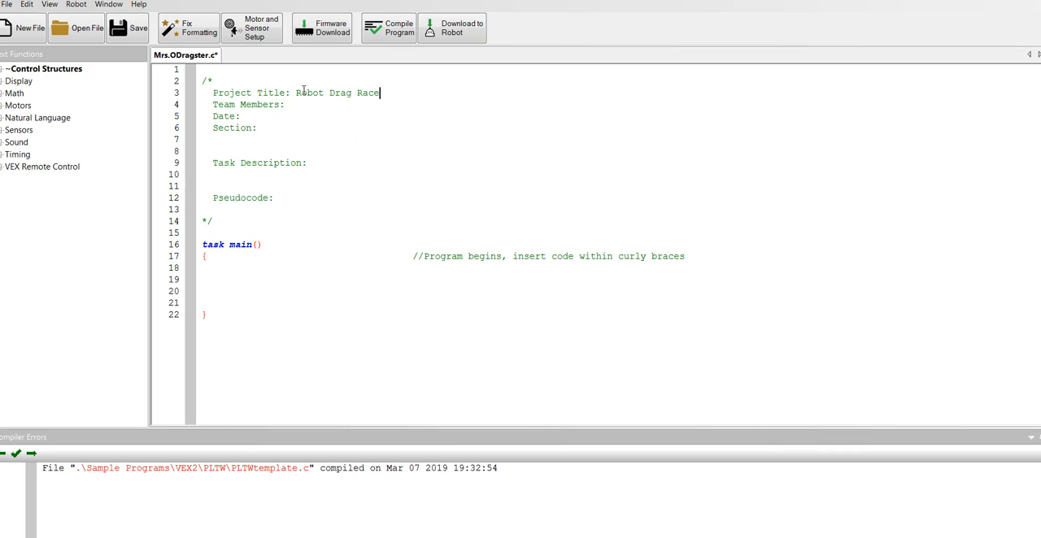
left_click(289, 104)
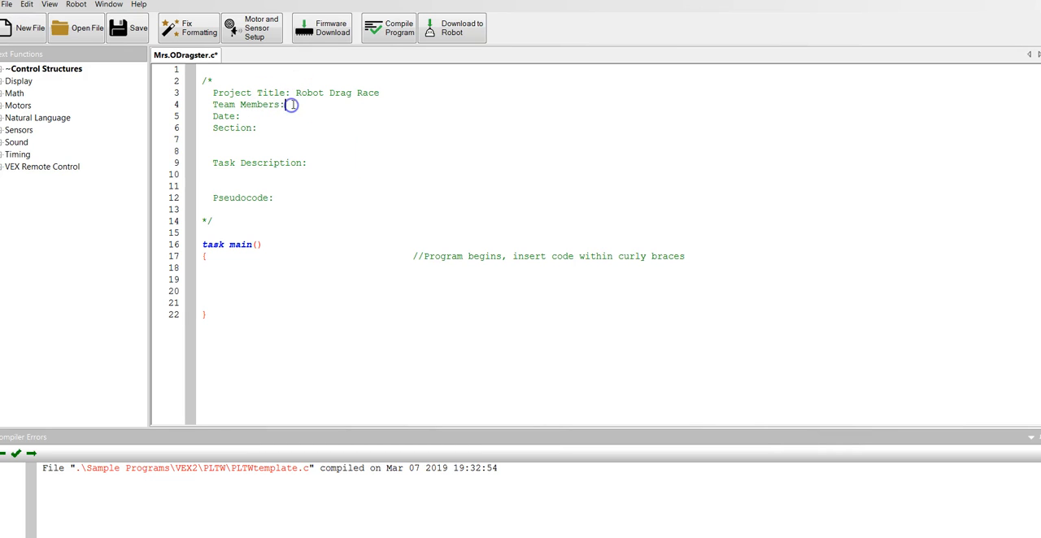
type("mr")
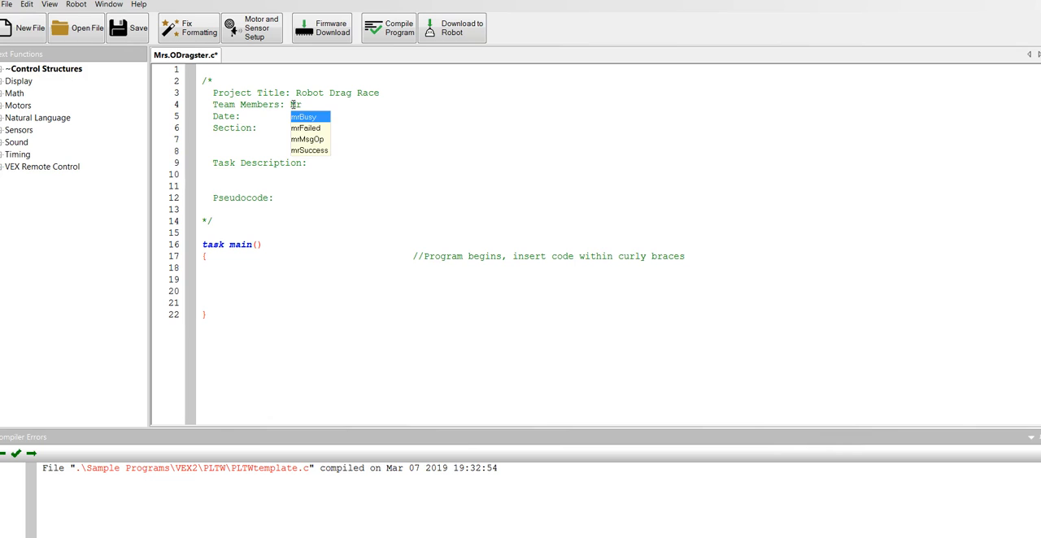
type("Mrs. O.")
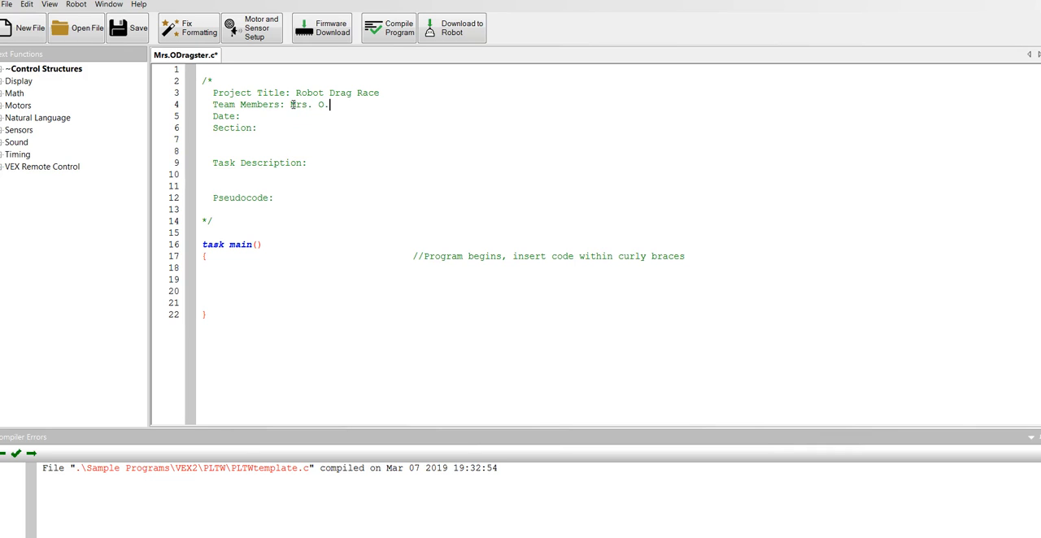
Enter the date March 2019 after 'Date:' in the header comment.
left_click(244, 116)
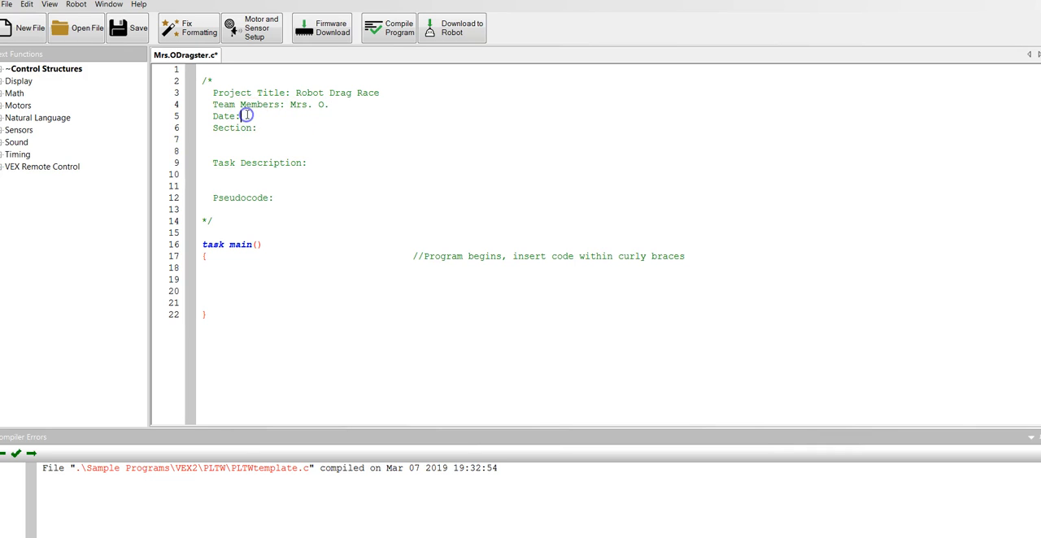
type("E")
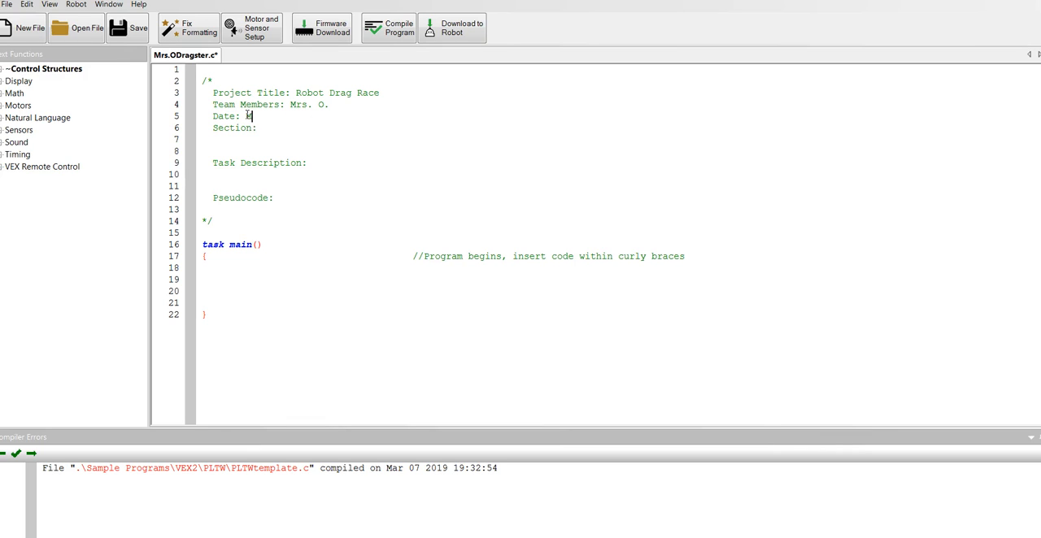
type("arch 8, 2")
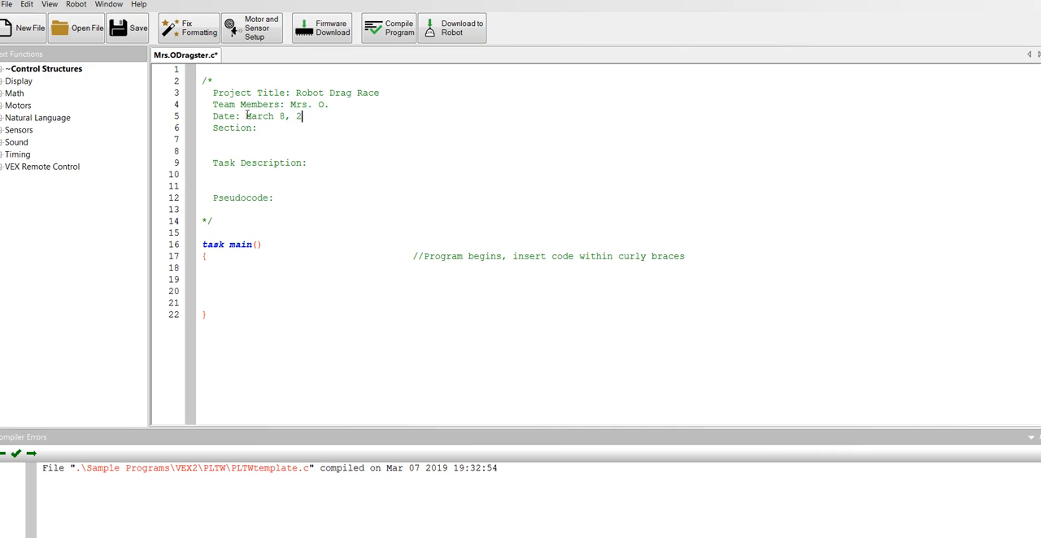
type("019")
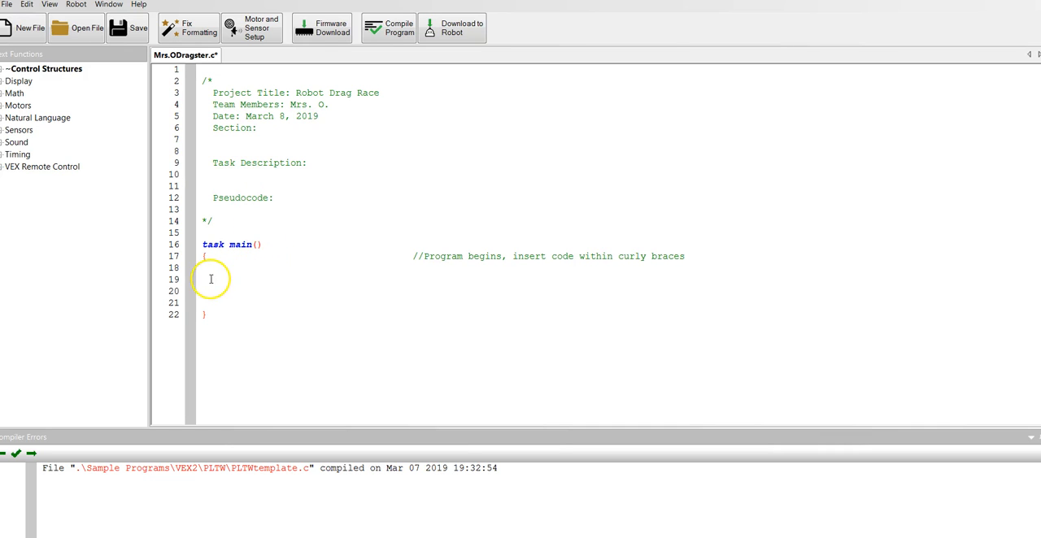
left_click(205, 278)
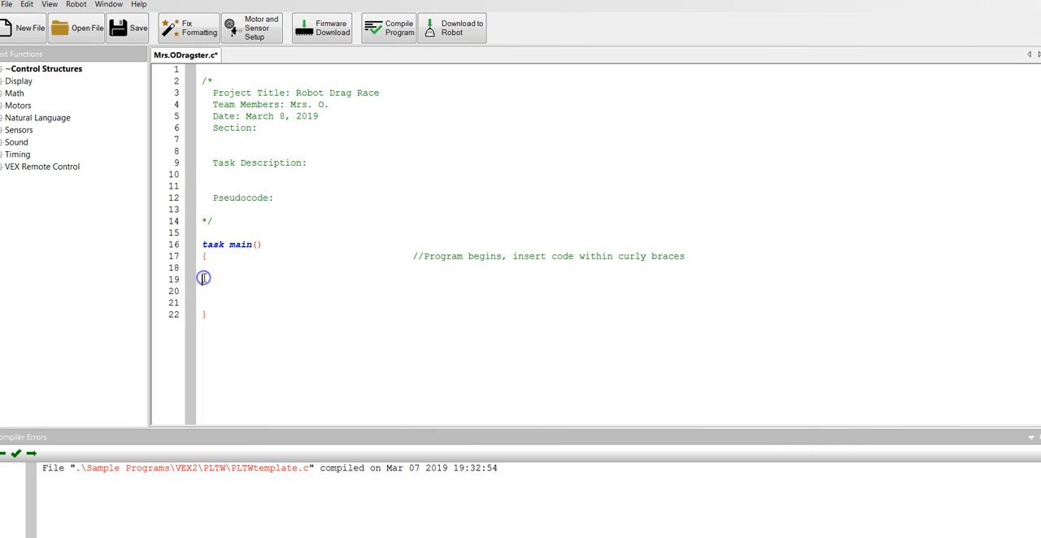
mouse_move(252, 27)
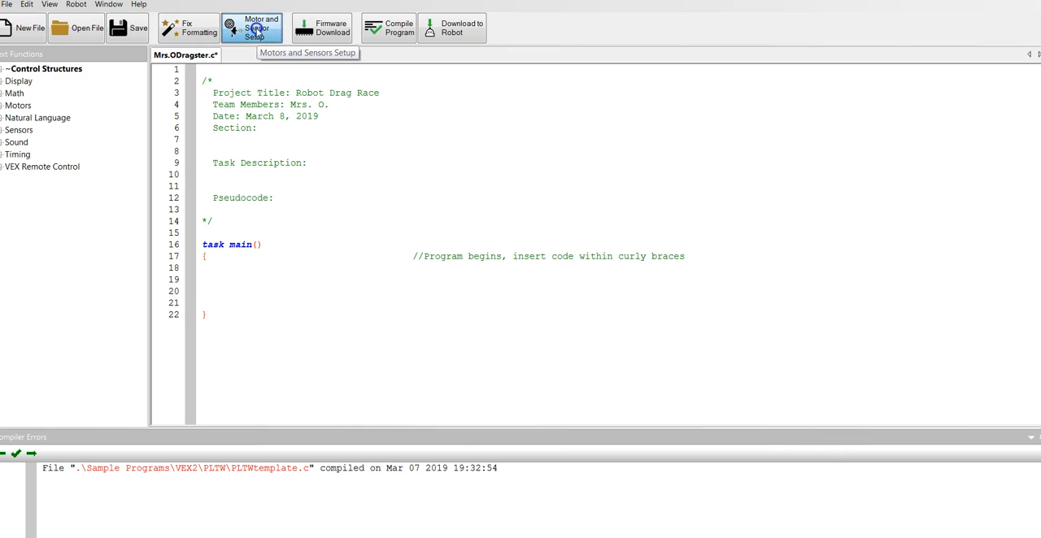
In Motors and Sensors Setup, name port1 Motor1 and make it a VEX 393 Motor.
left_click(252, 26)
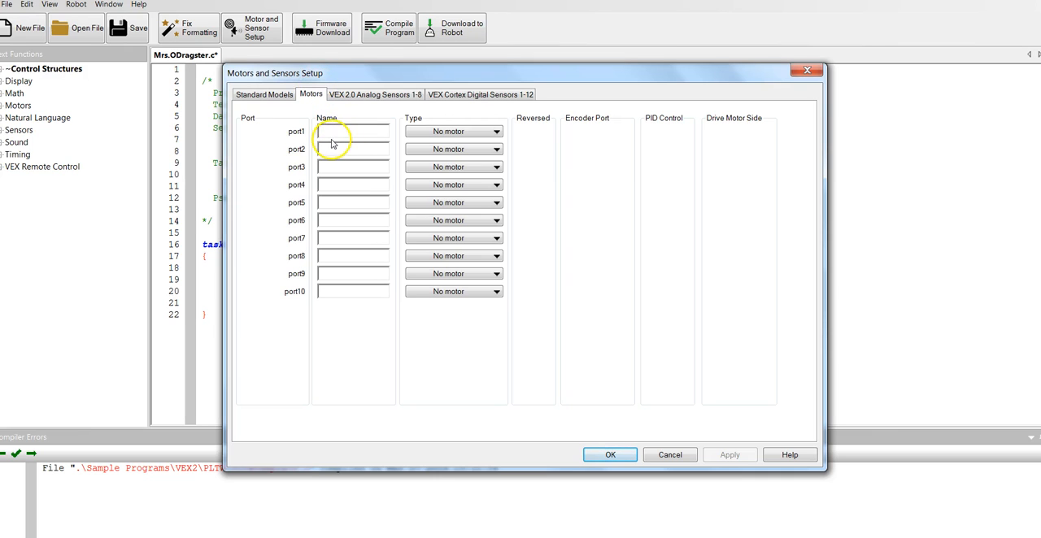
left_click(351, 131)
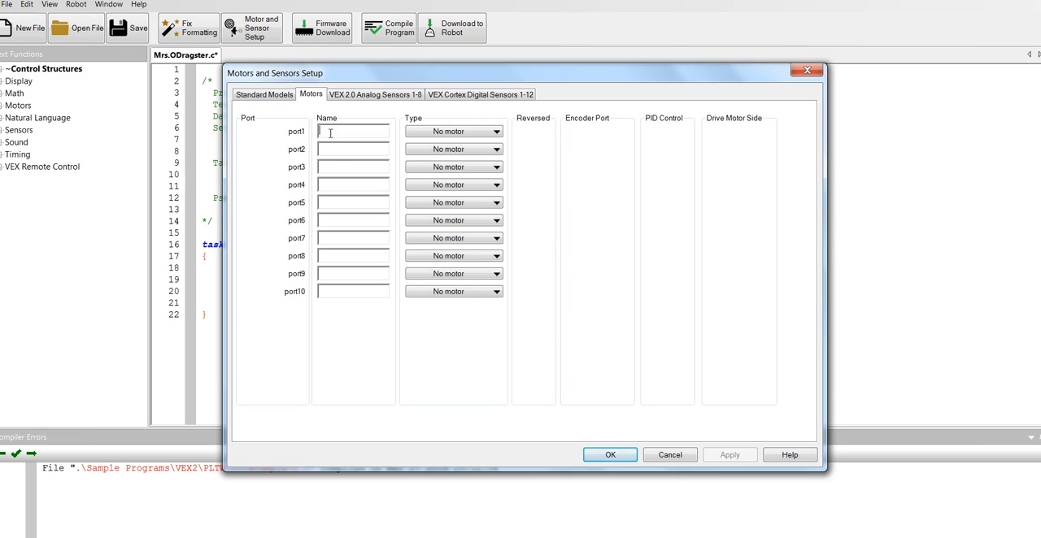
type("Motor")
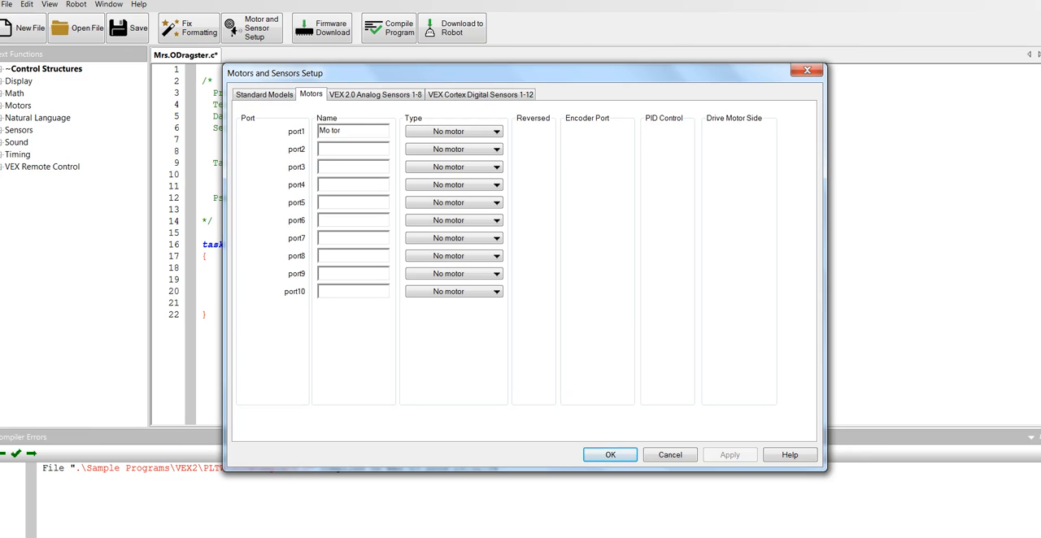
type("1")
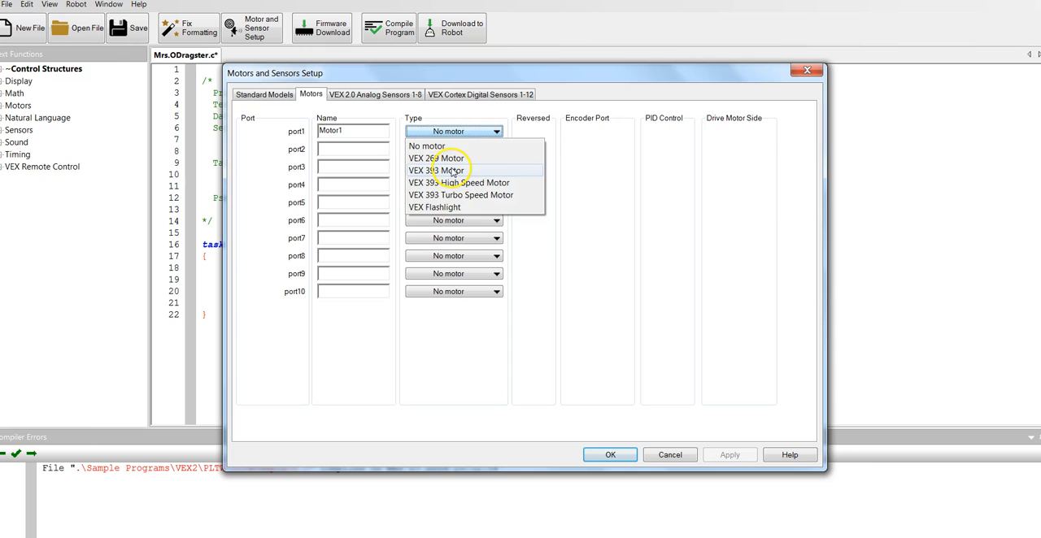
left_click(436, 169)
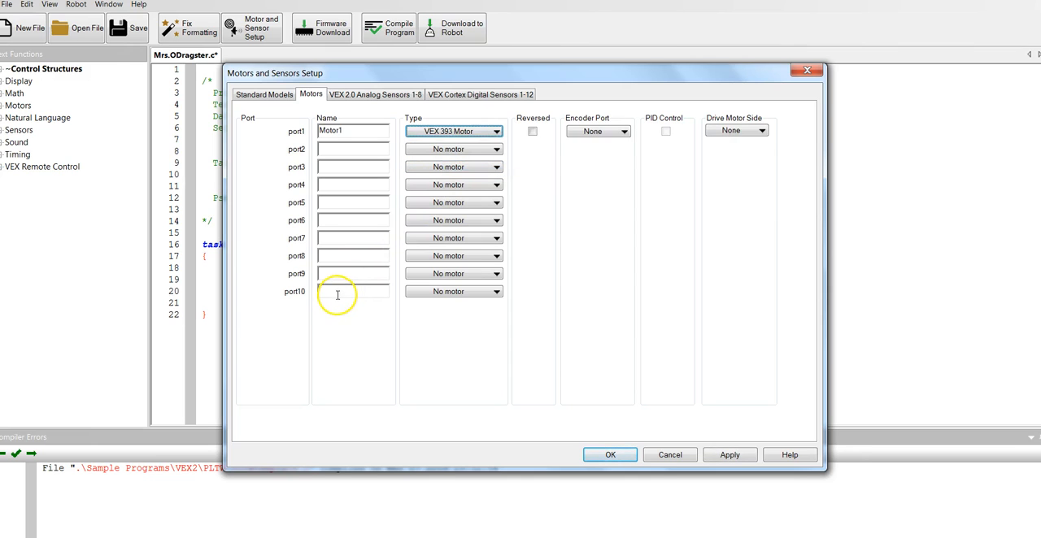
Name port10 Motor2 as a VEX 393 Motor and apply the motor settings to the code.
left_click(351, 291)
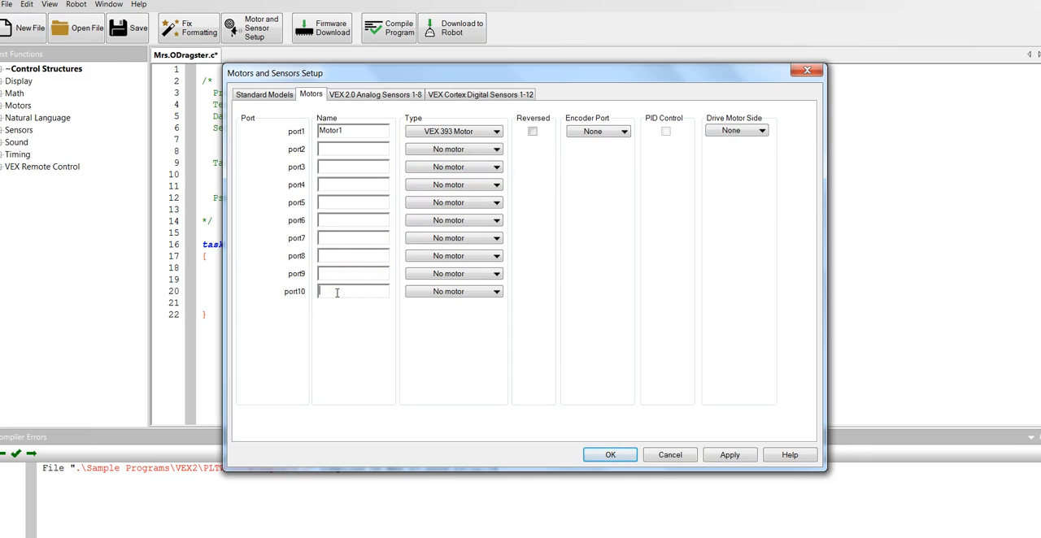
type("Motor2")
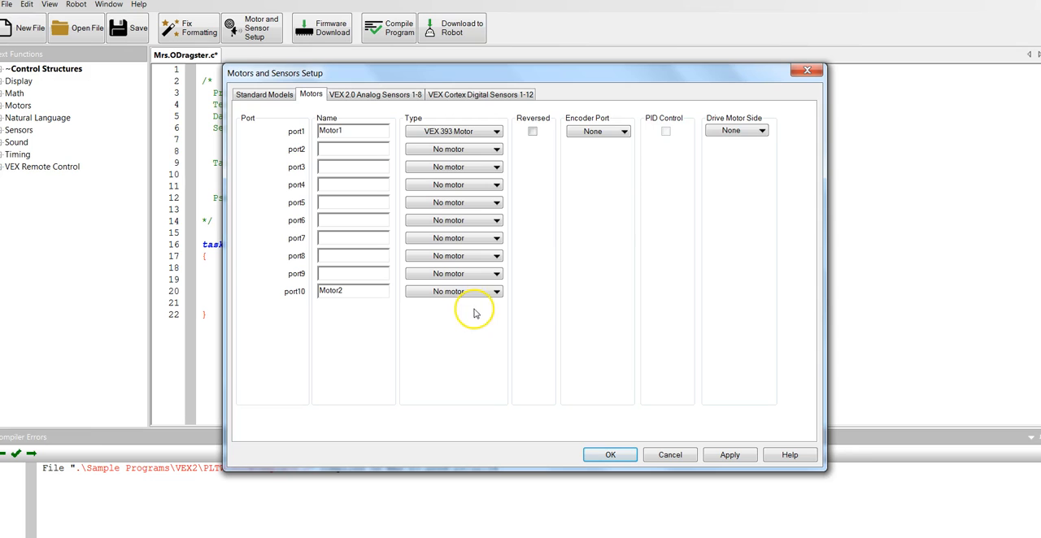
left_click(452, 291)
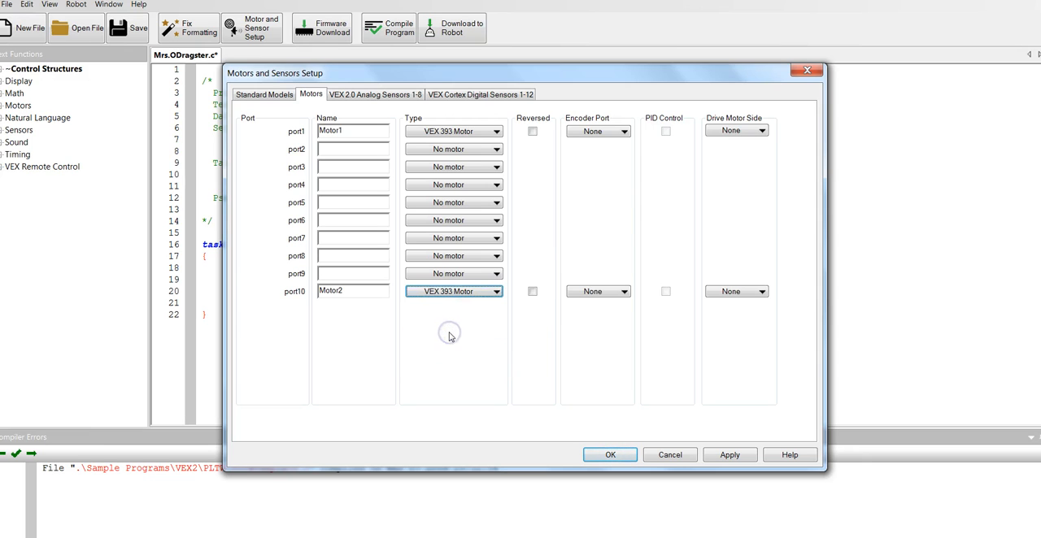
left_click(728, 455)
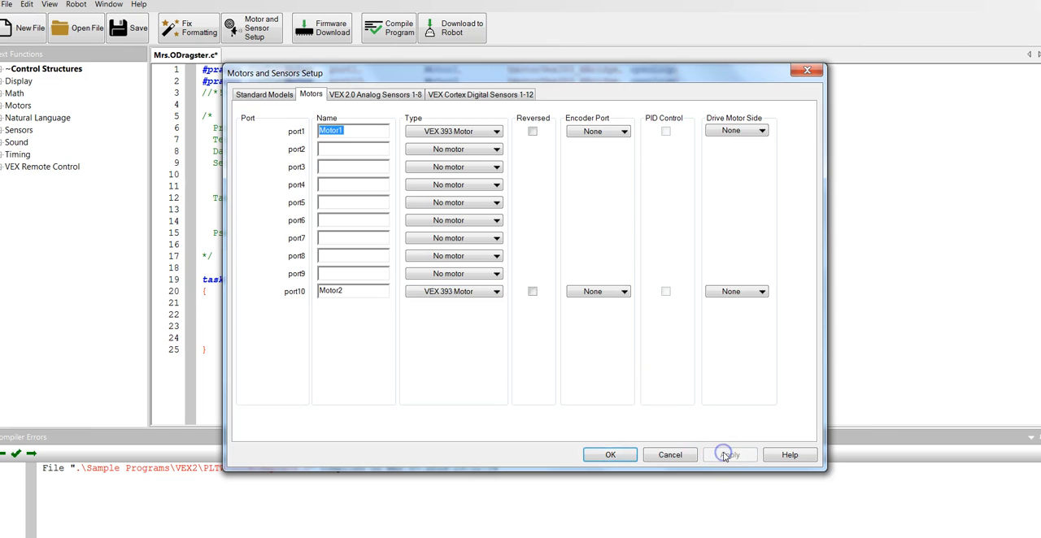
left_click(610, 455)
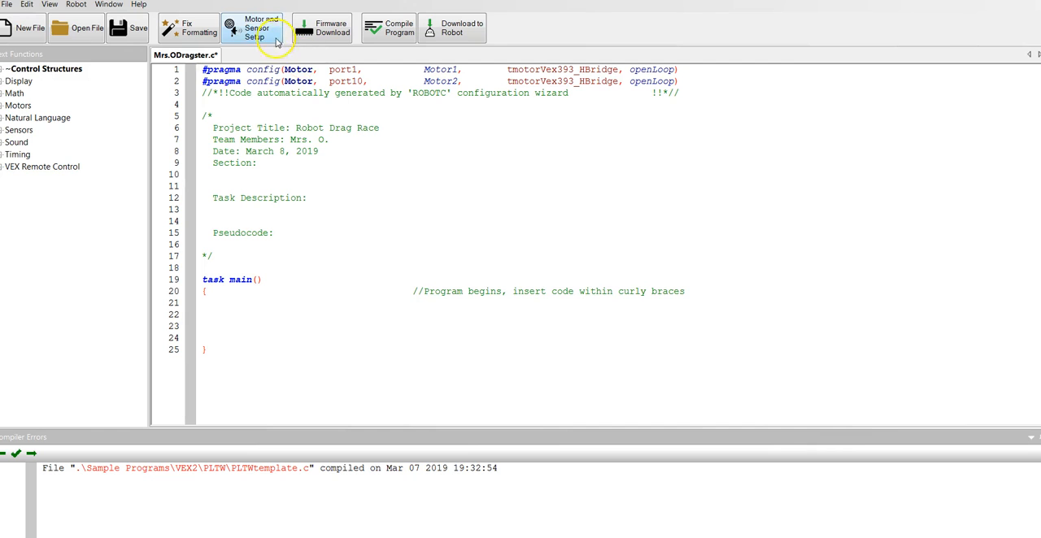
Configure dgtl1 as a Touch sensor named BumpSwitch and confirm the setup.
left_click(252, 26)
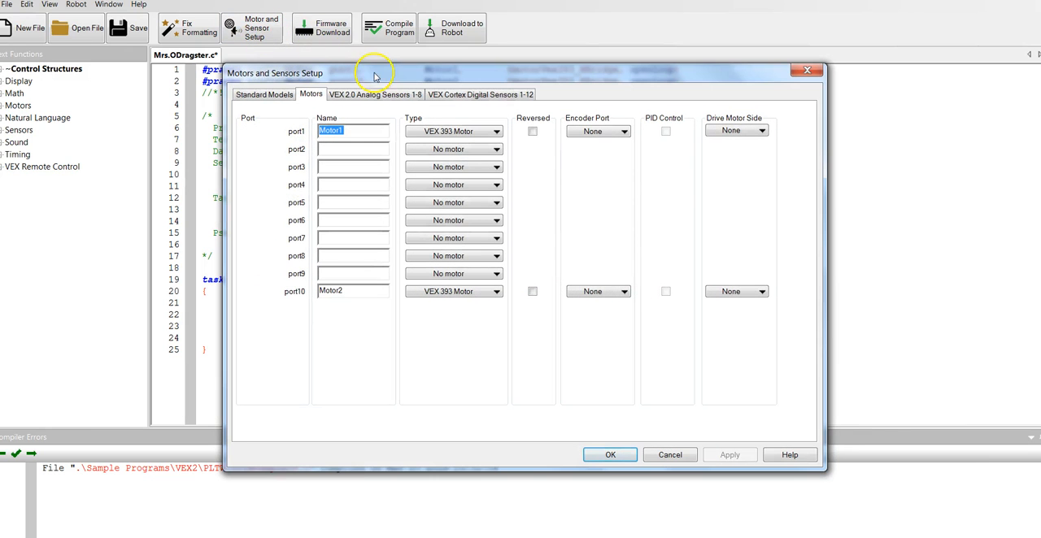
left_click(479, 94)
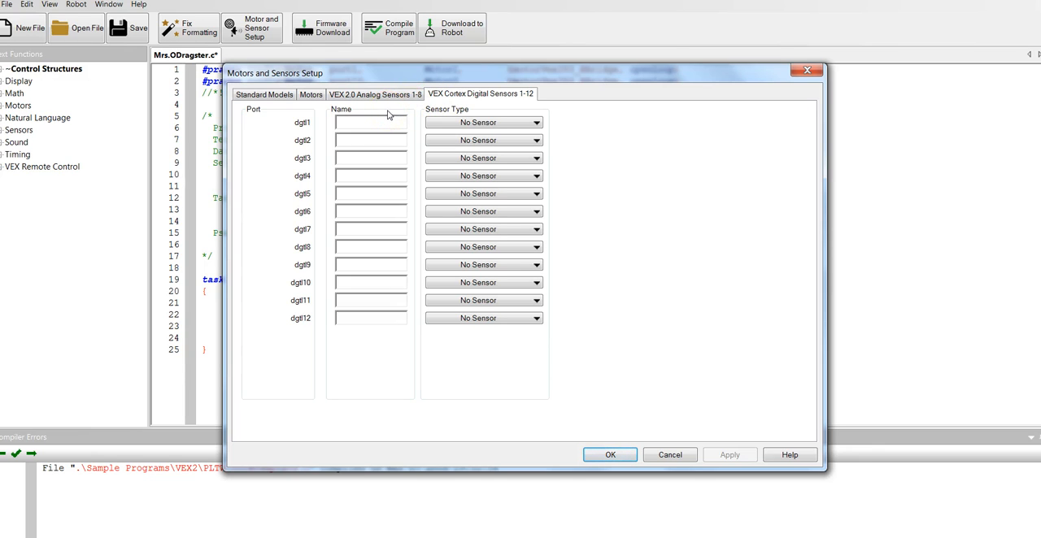
type("BumpSw")
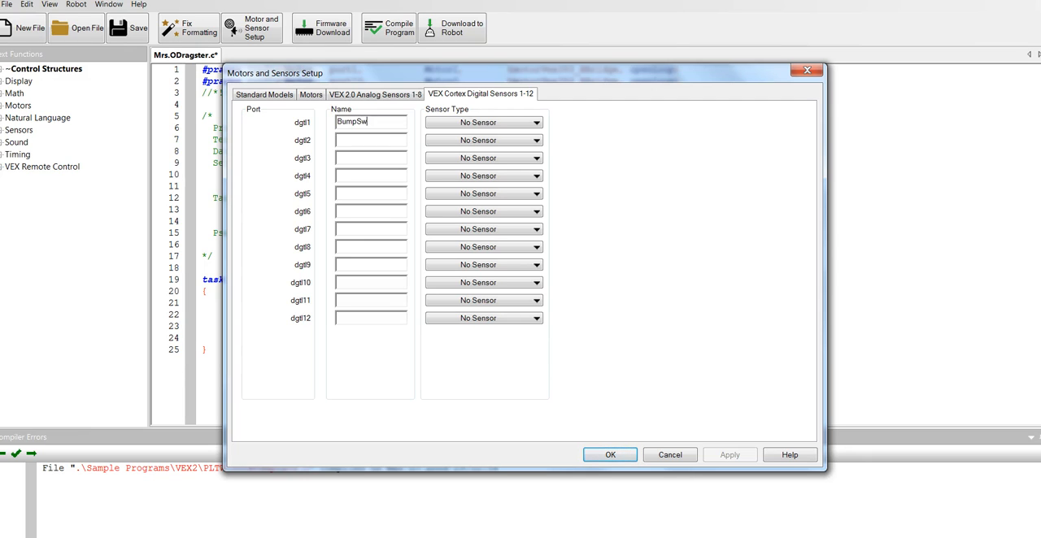
type("itch")
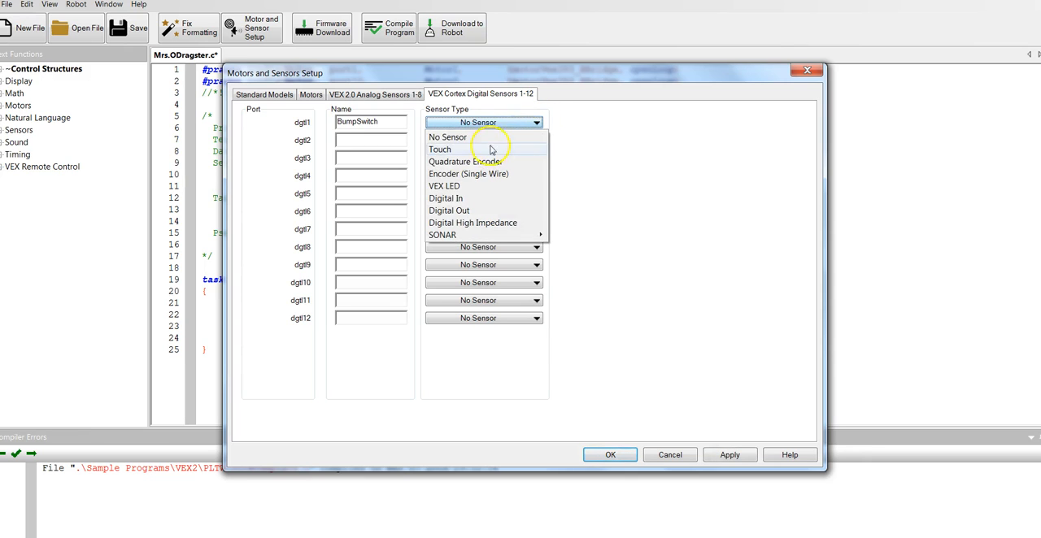
left_click(439, 148)
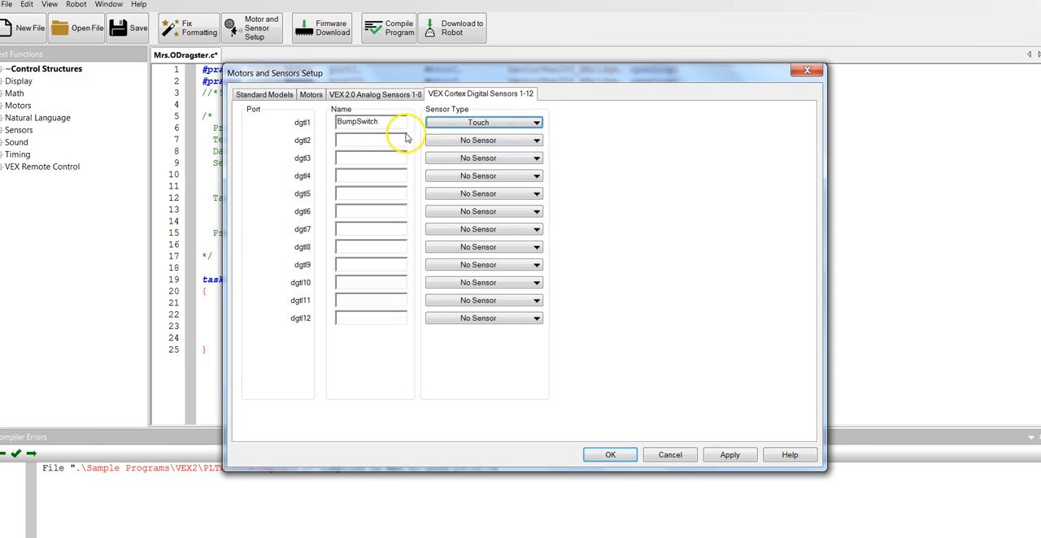
mouse_move(712, 372)
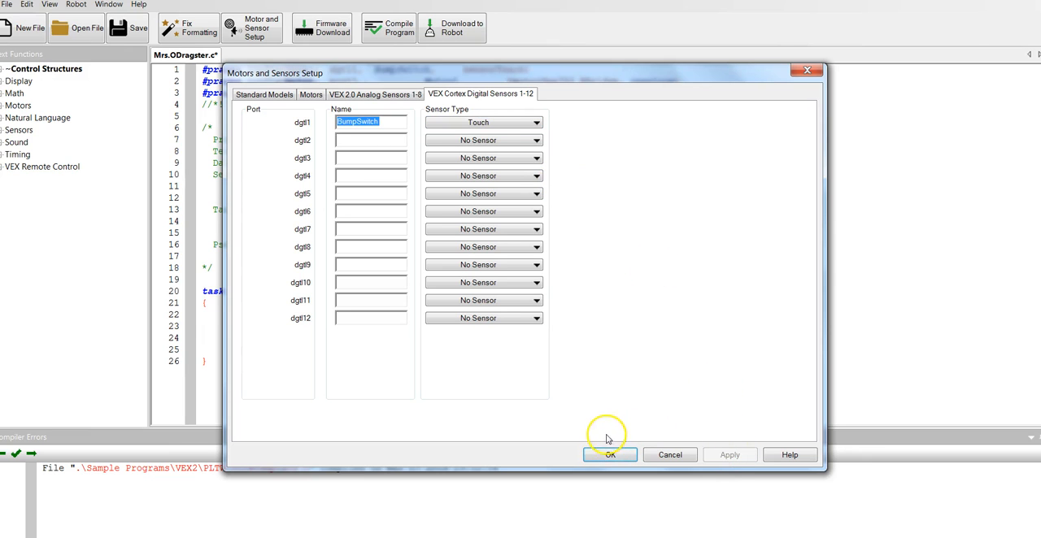
left_click(608, 455)
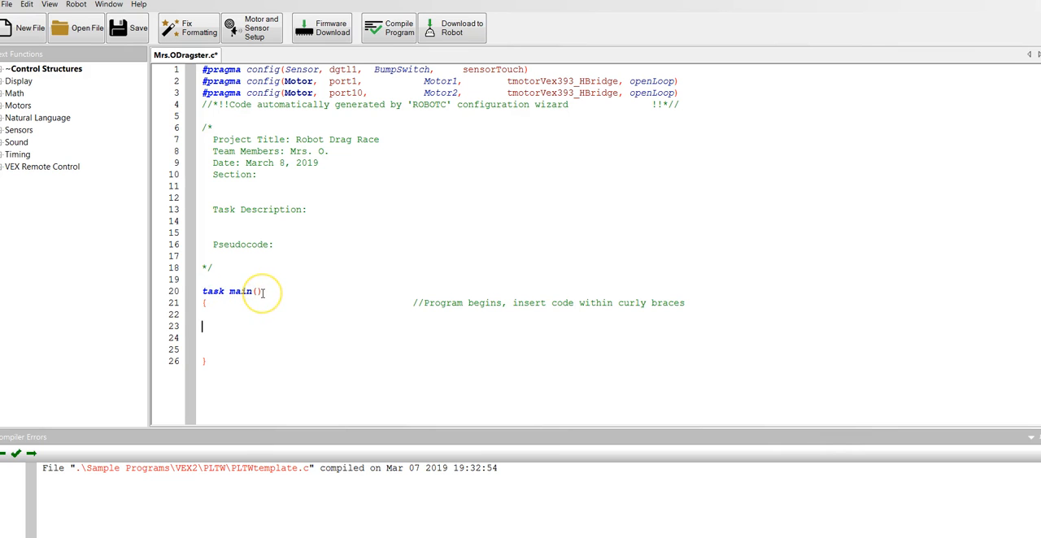
left_click(210, 302)
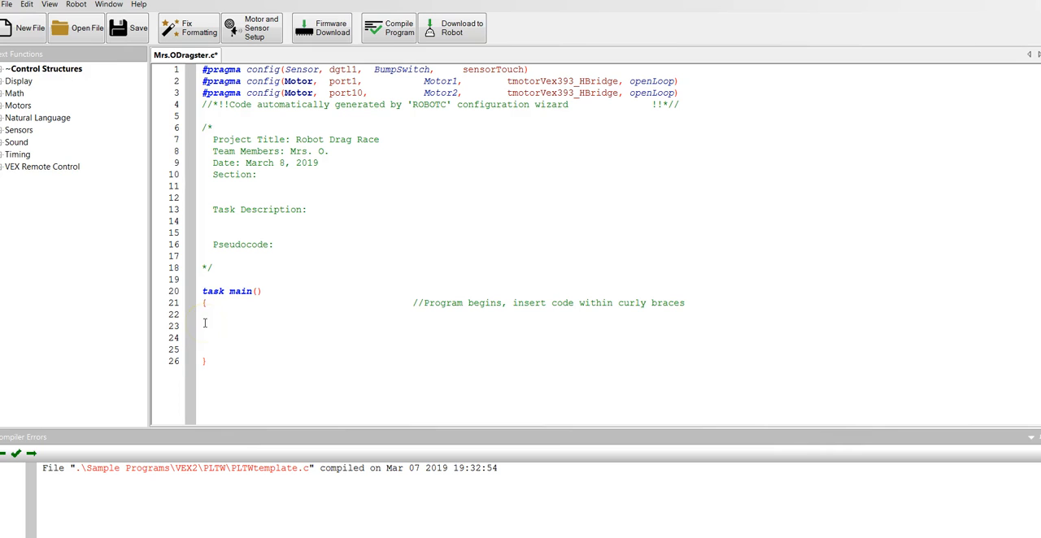
Write while(1==1) inside task main to begin an endless loop.
type("w")
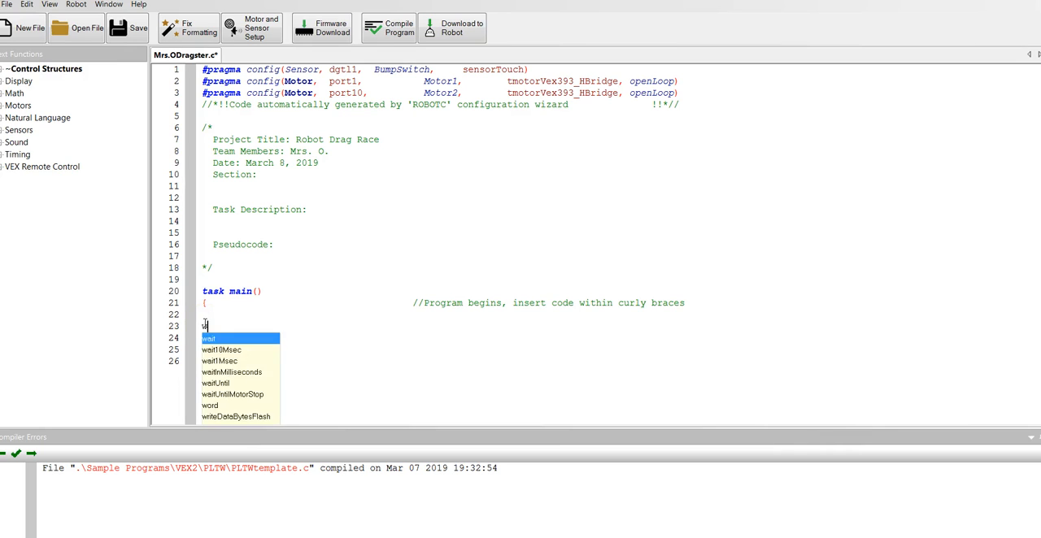
type("while")
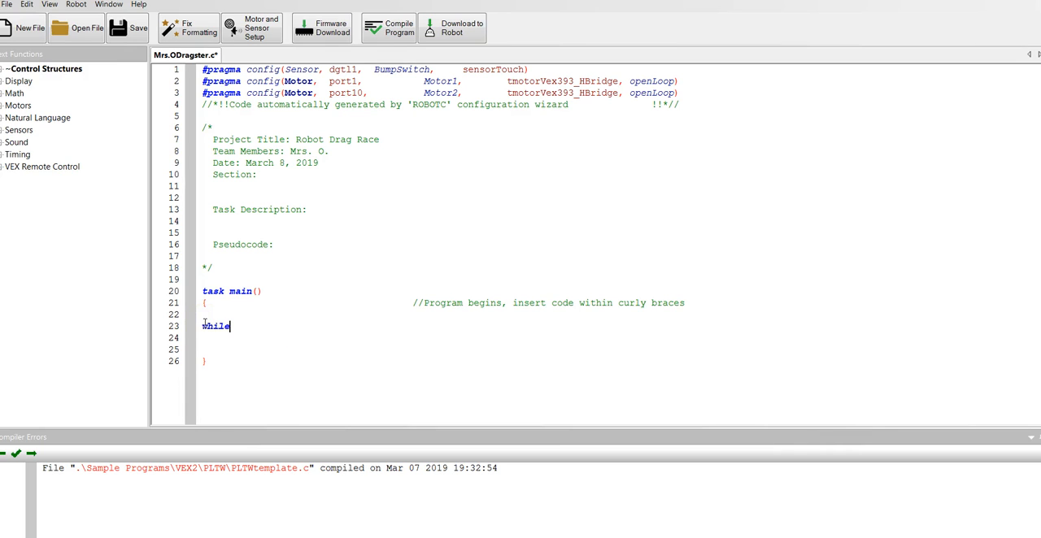
type("(")
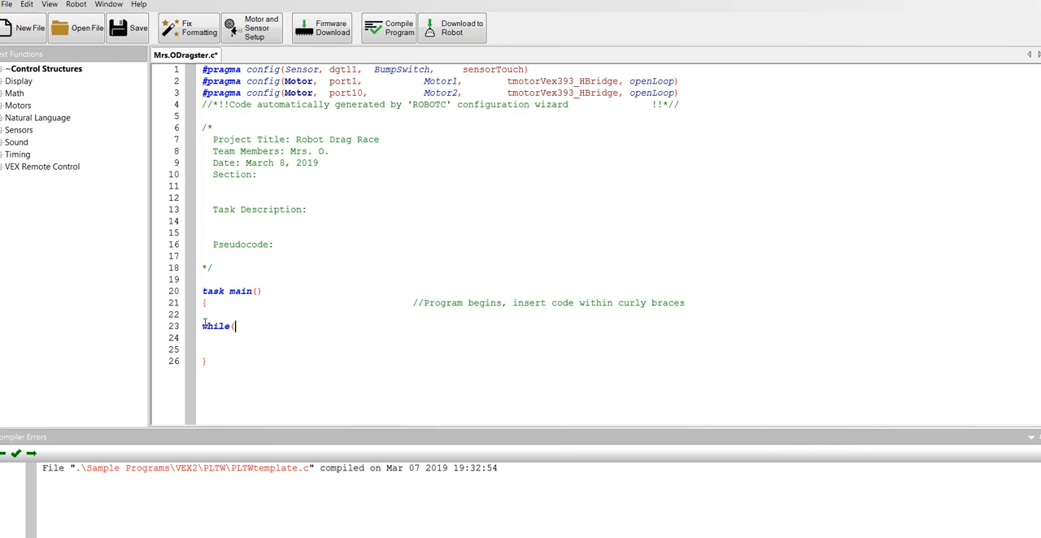
type("1=")
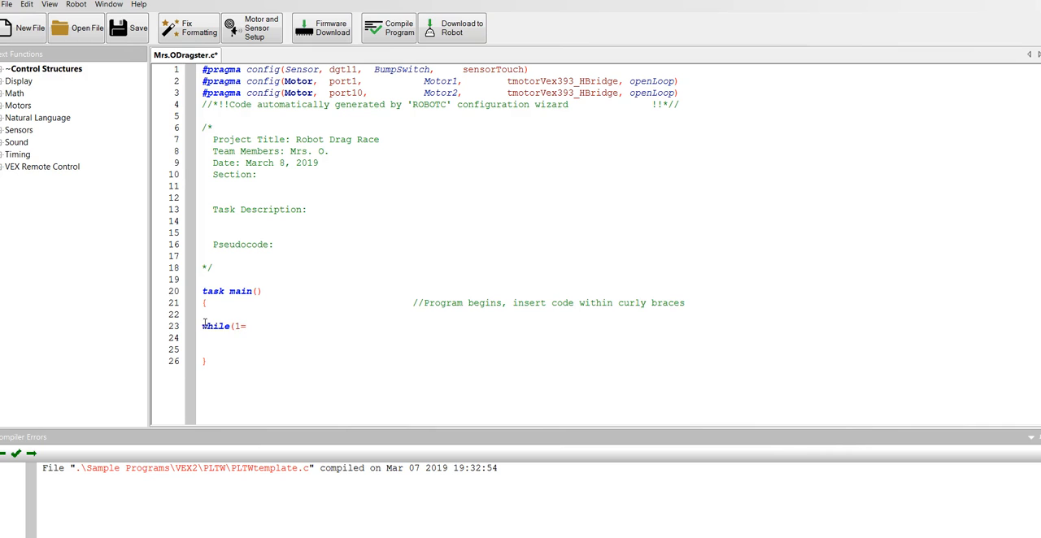
type("=1)")
type("{")
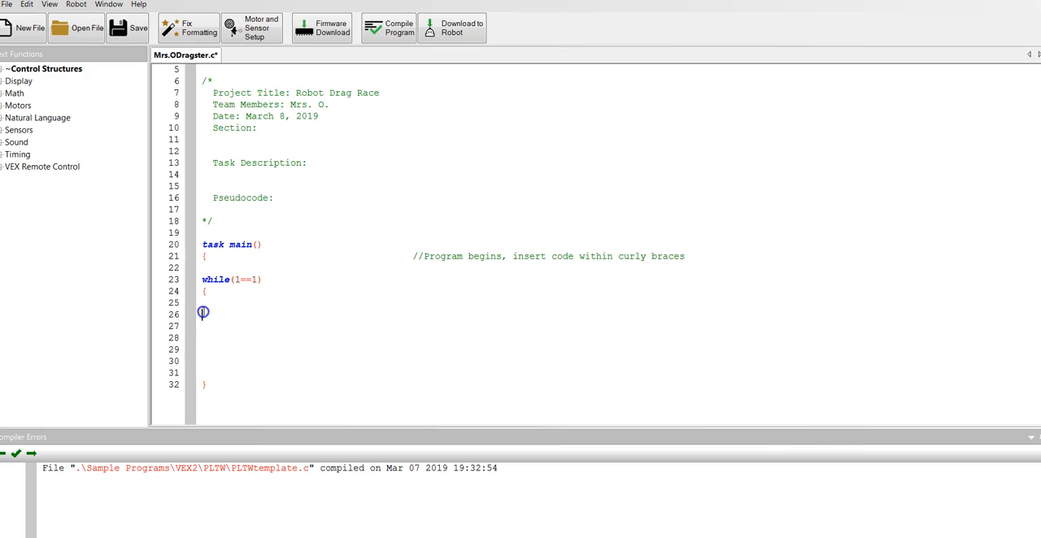
Insert an untilBump call from the Natural Language > Until functions inside the loop body.
left_click(203, 312)
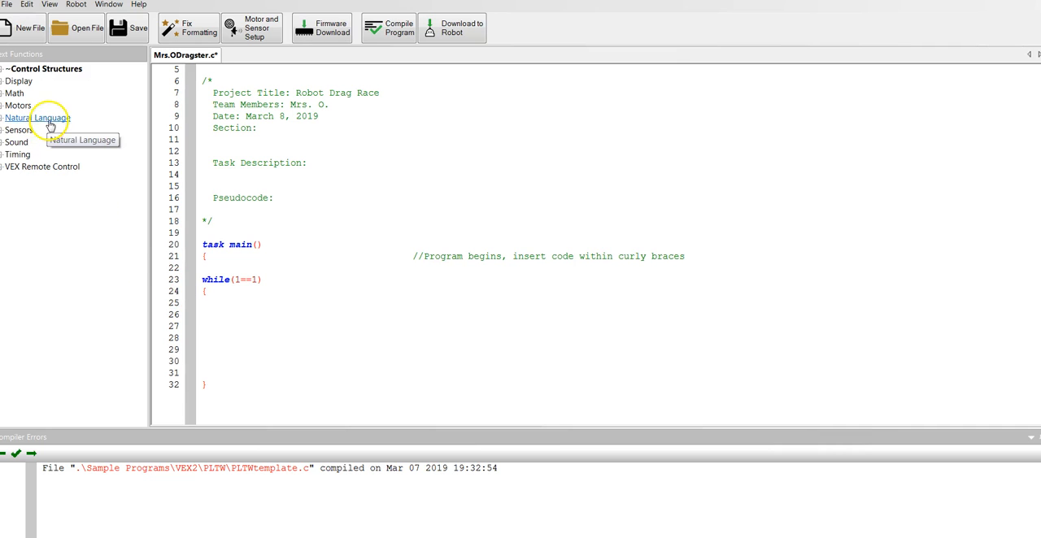
left_click(39, 117)
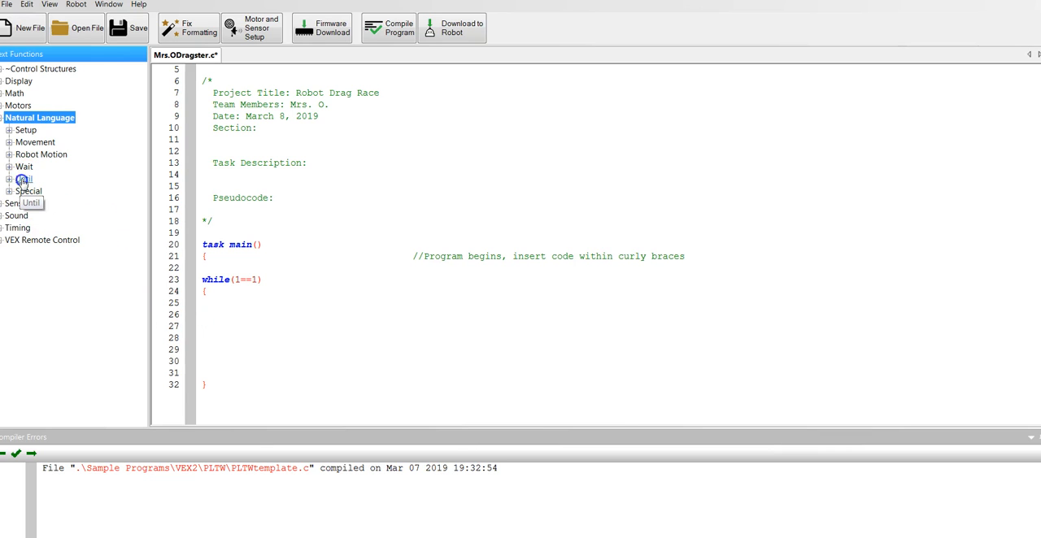
left_click(23, 178)
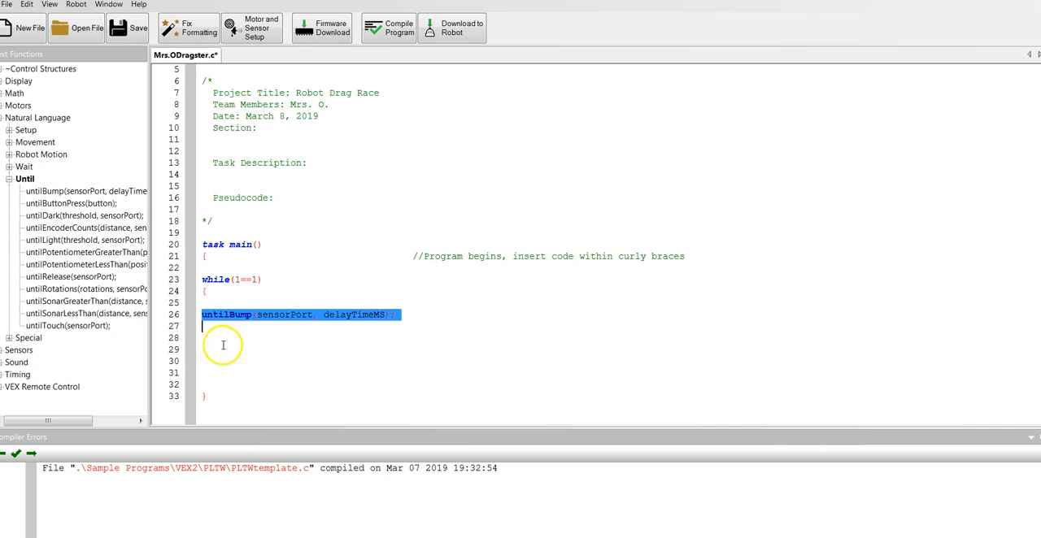
left_click(302, 315)
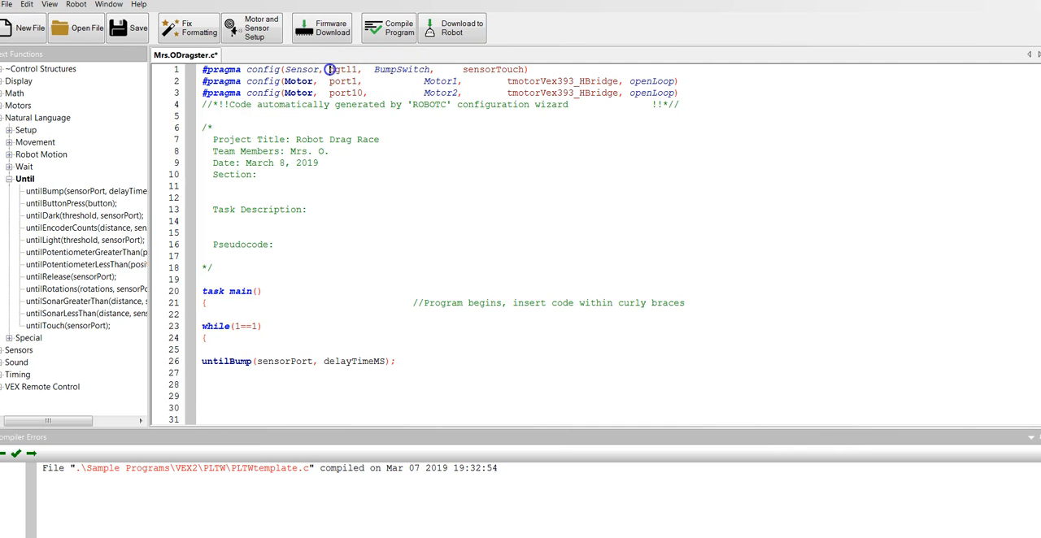
Check the bump switch is on dgtl1 and replace the delayTimeMS placeholder with 1.
double_click(341, 70)
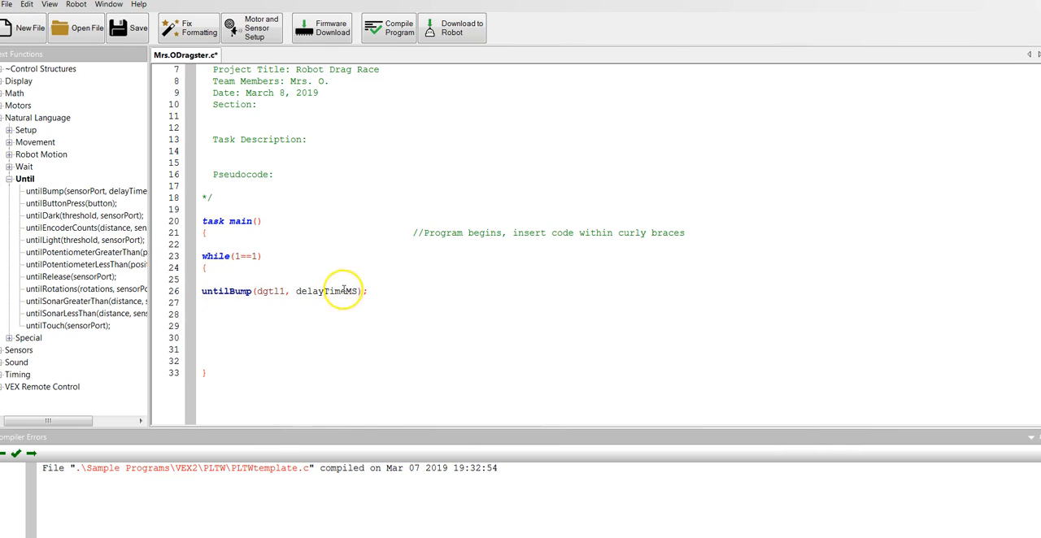
double_click(345, 291)
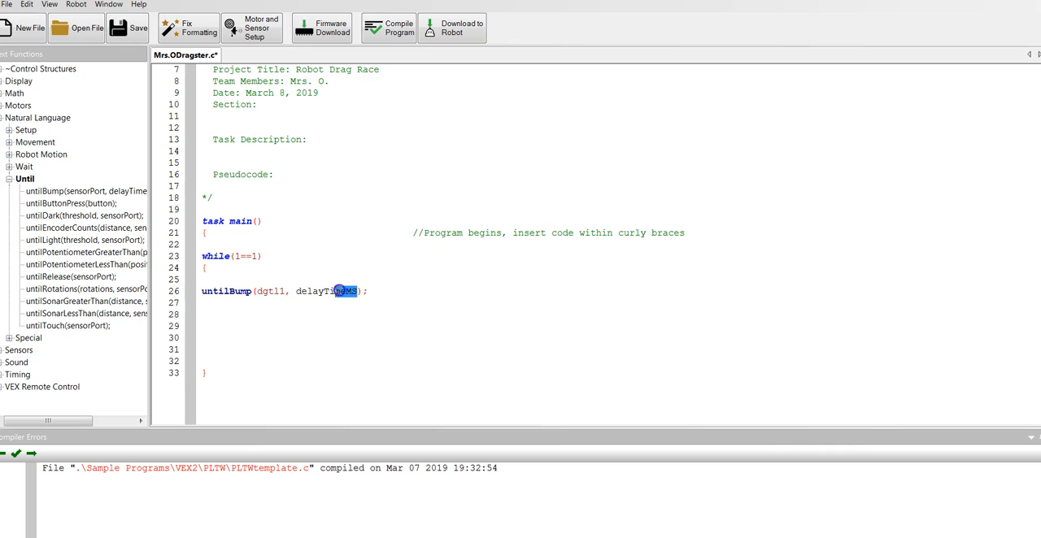
double_click(325, 291)
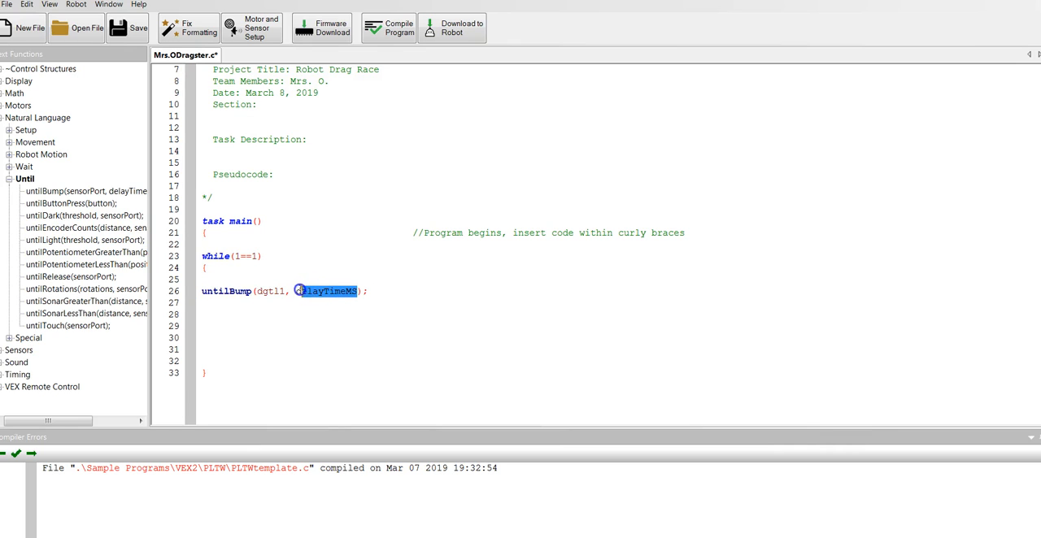
key("Delete")
type("1")
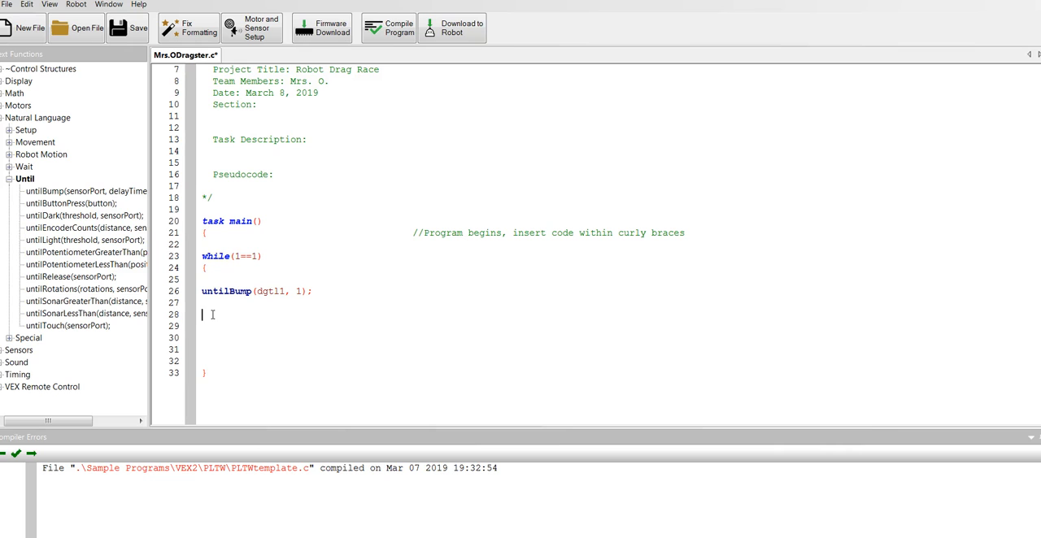
mouse_move(84, 192)
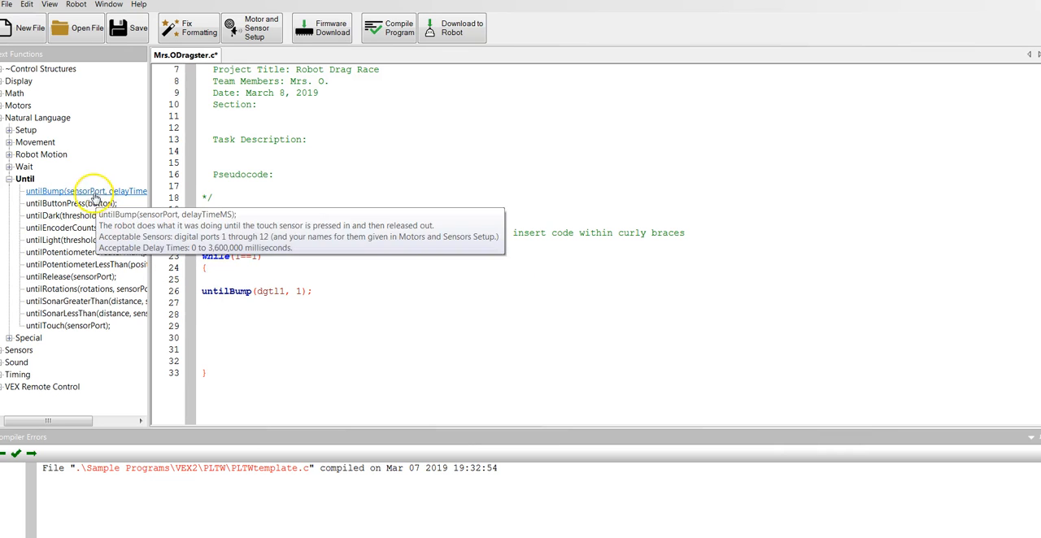
Insert startMotor from the Movement functions and set its motorPort to port1.
left_click(42, 155)
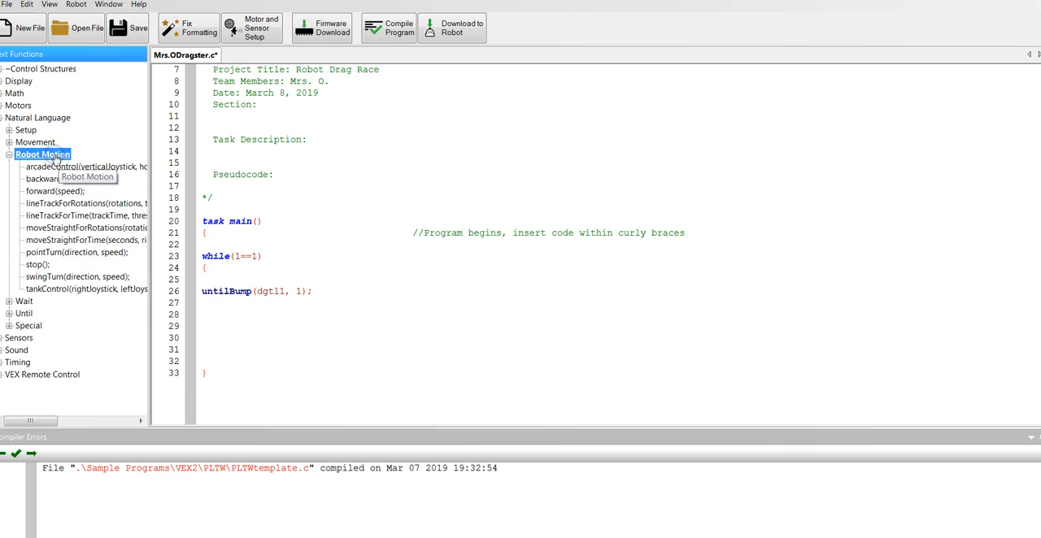
left_click(36, 141)
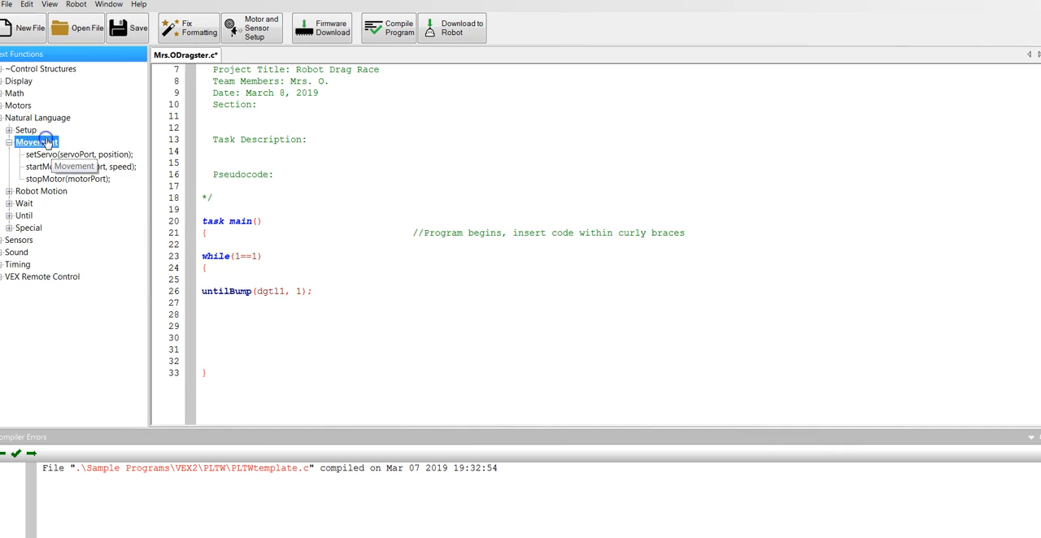
mouse_move(78, 166)
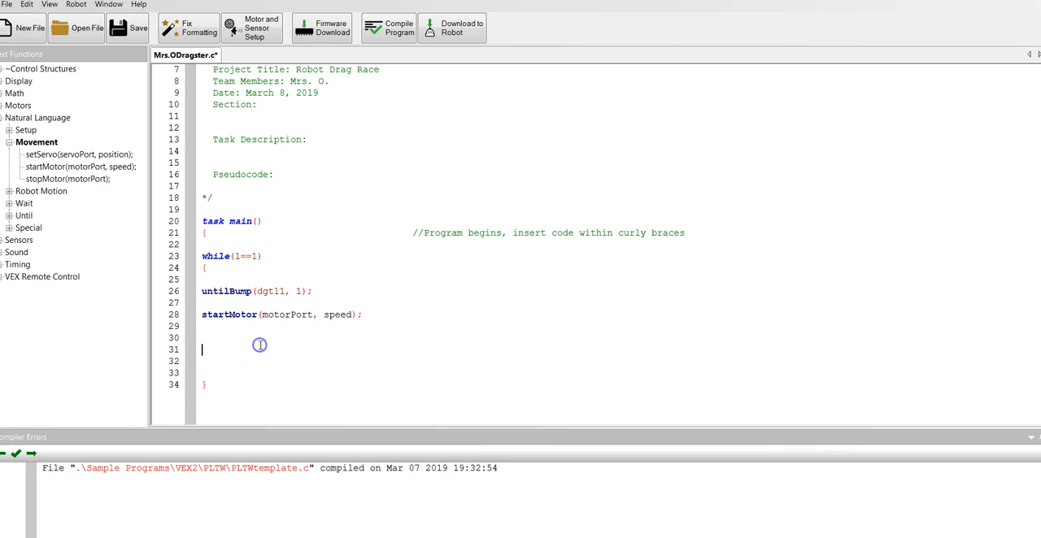
mouse_move(306, 307)
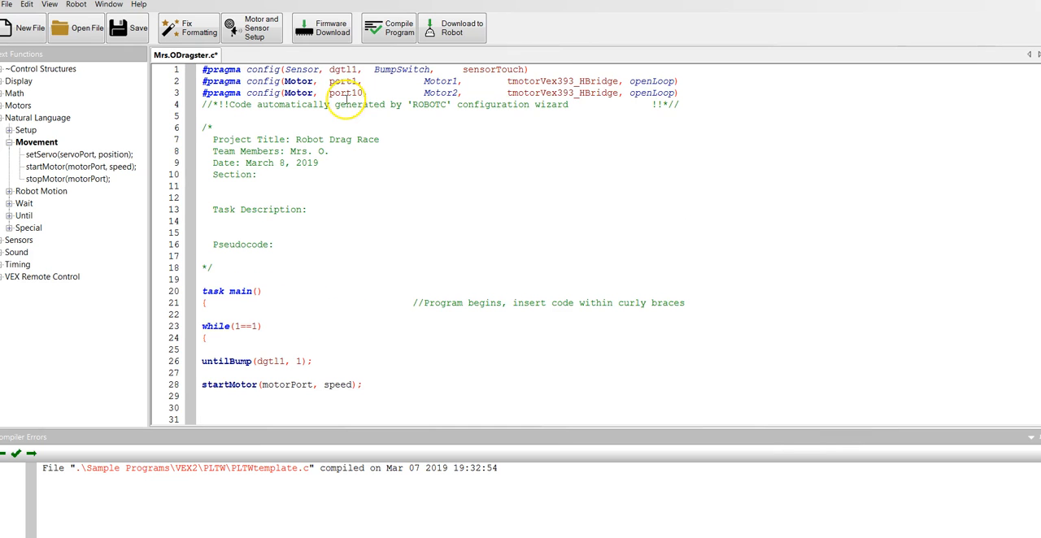
double_click(339, 81)
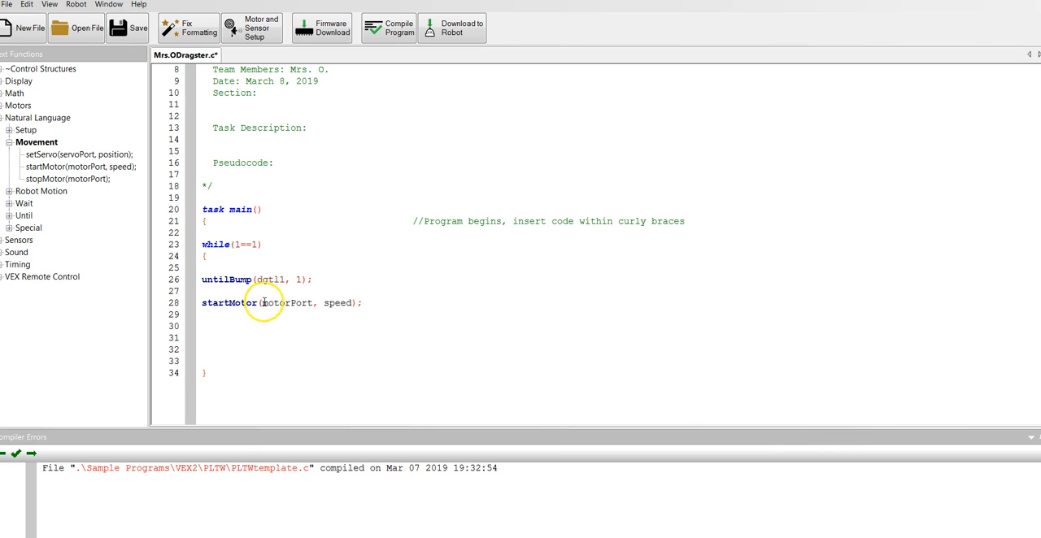
double_click(286, 303)
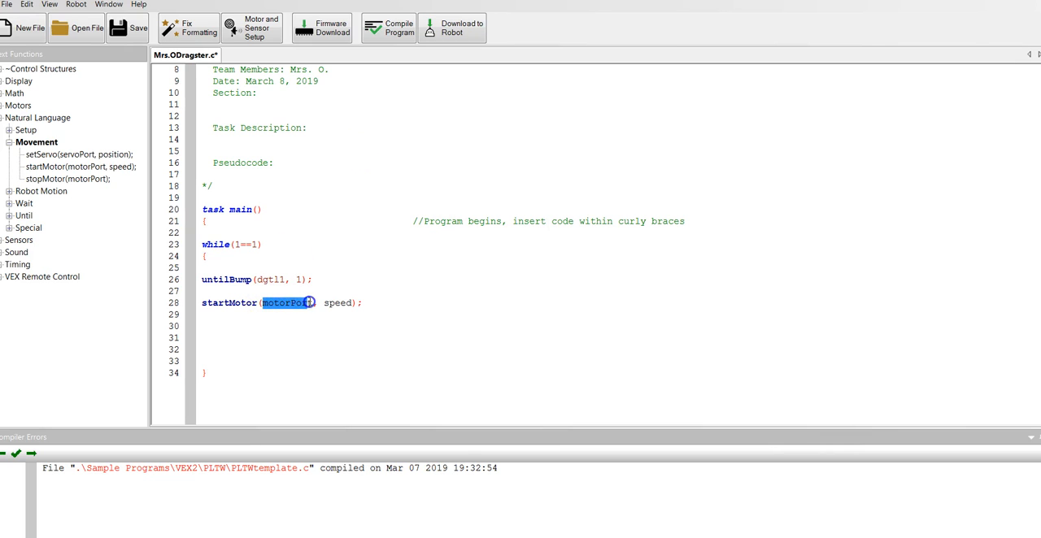
double_click(288, 302)
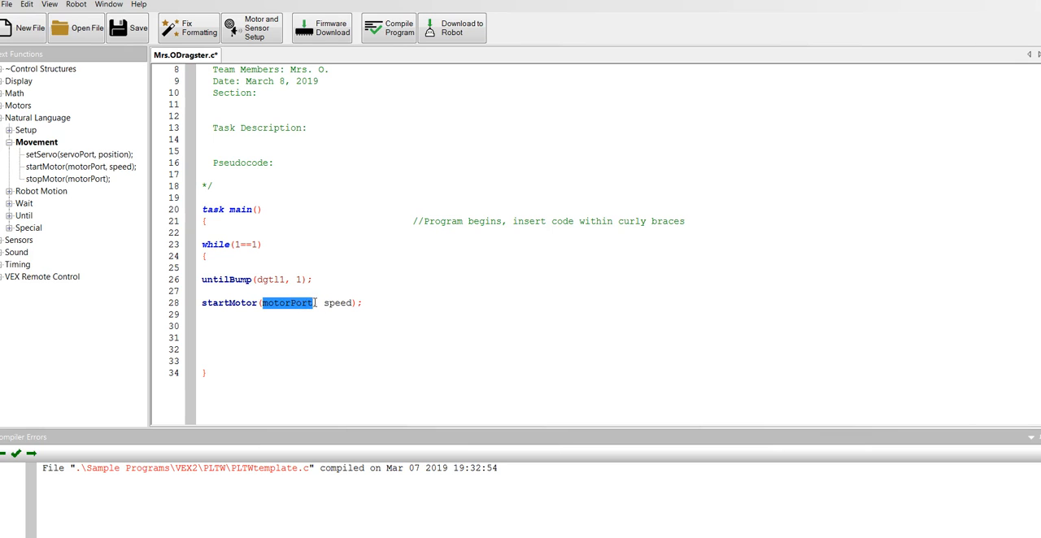
type("port1,")
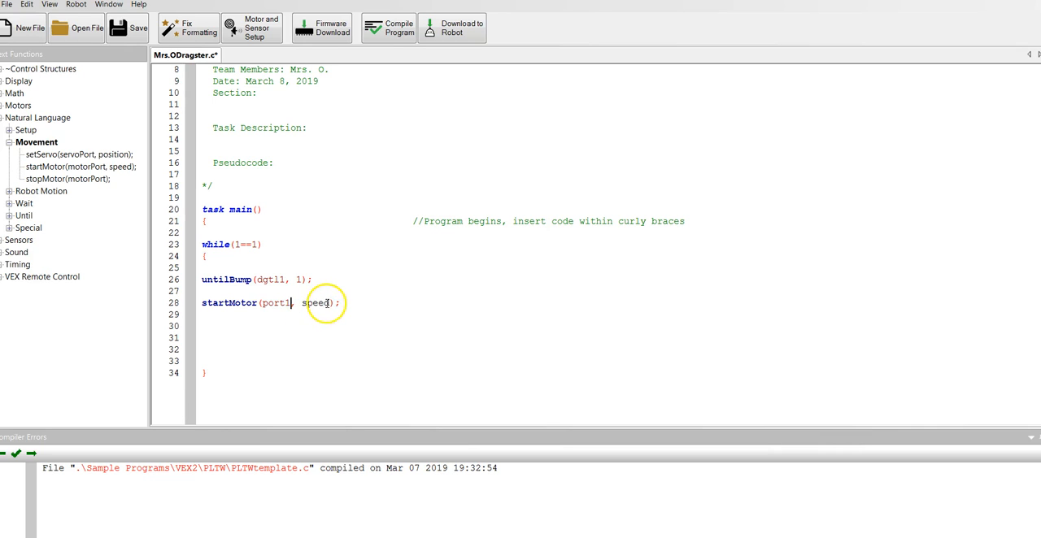
Replace the speed placeholder with 100, giving startMotor(port1, 100);.
double_click(315, 303)
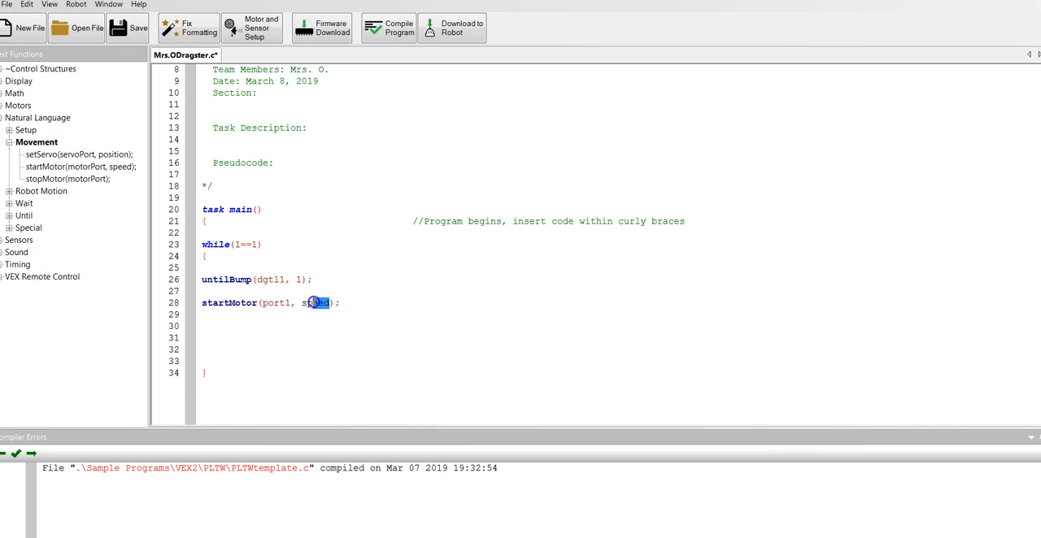
double_click(315, 302)
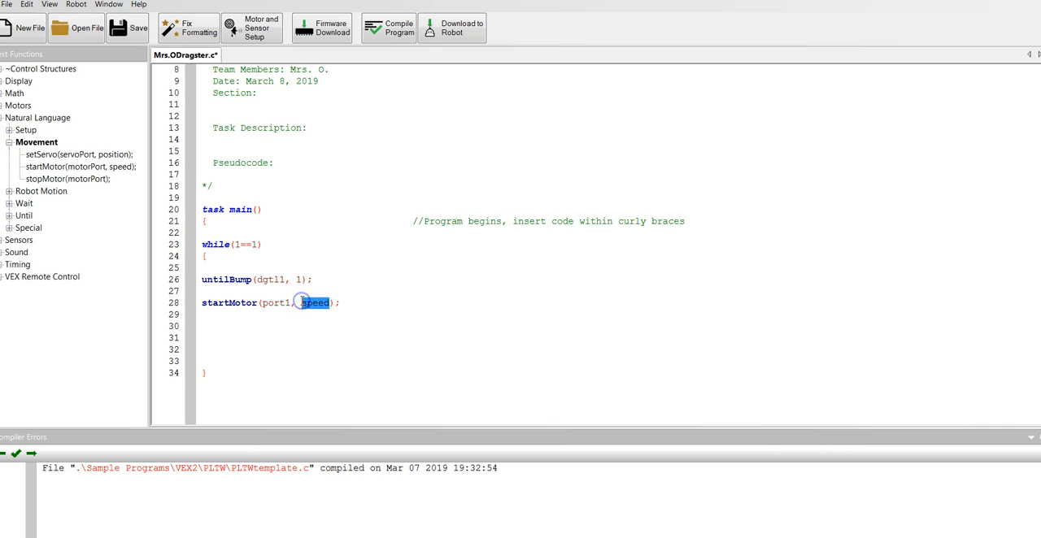
type("100")
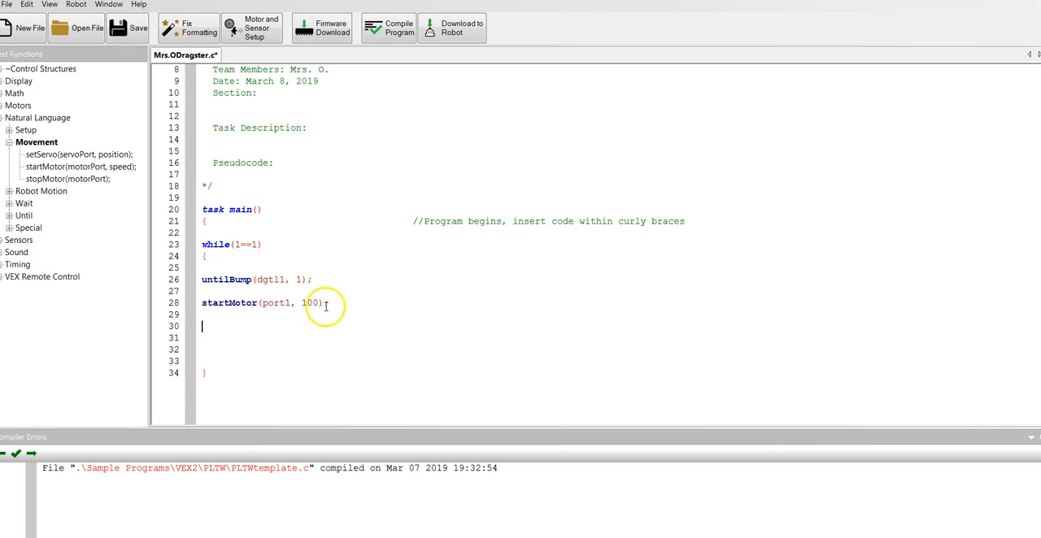
mouse_move(404, 280)
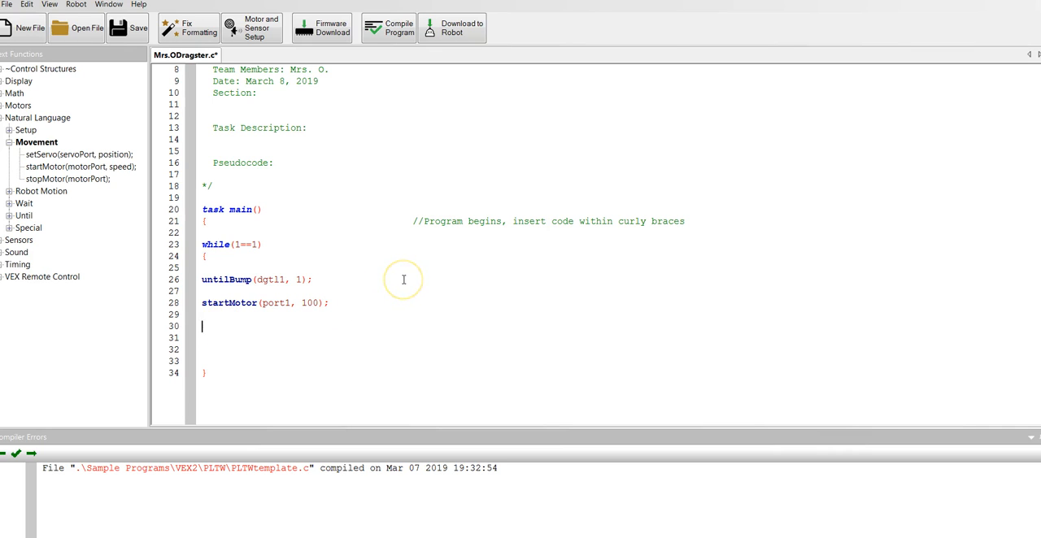
mouse_move(45, 205)
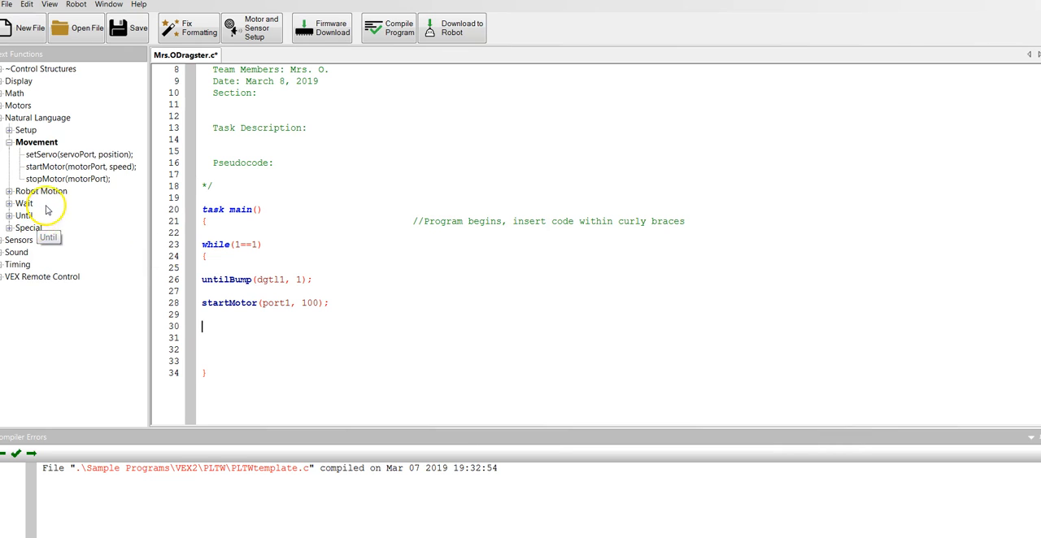
Insert a second startMotor and set it to port10 at speed 100.
left_click(82, 166)
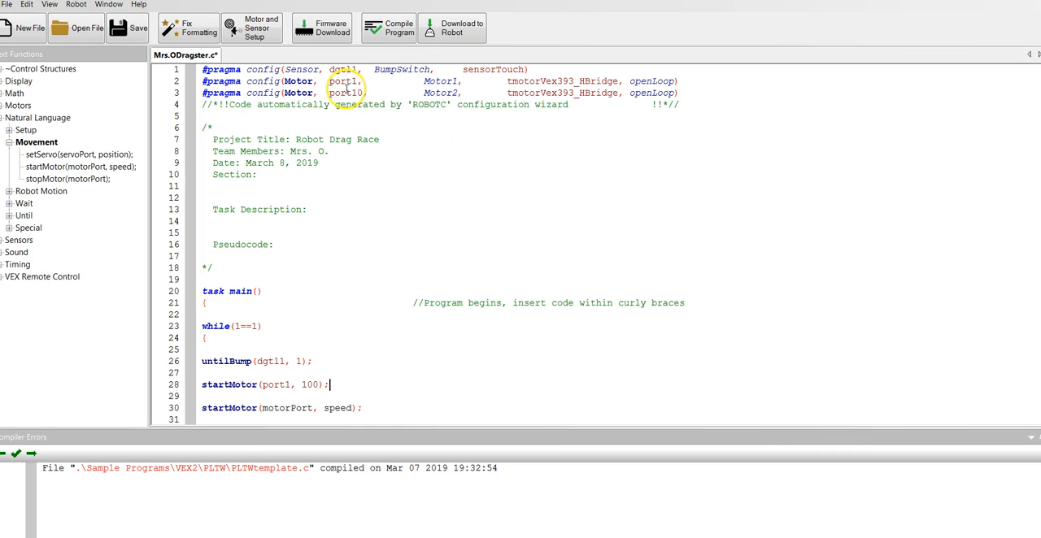
double_click(345, 93)
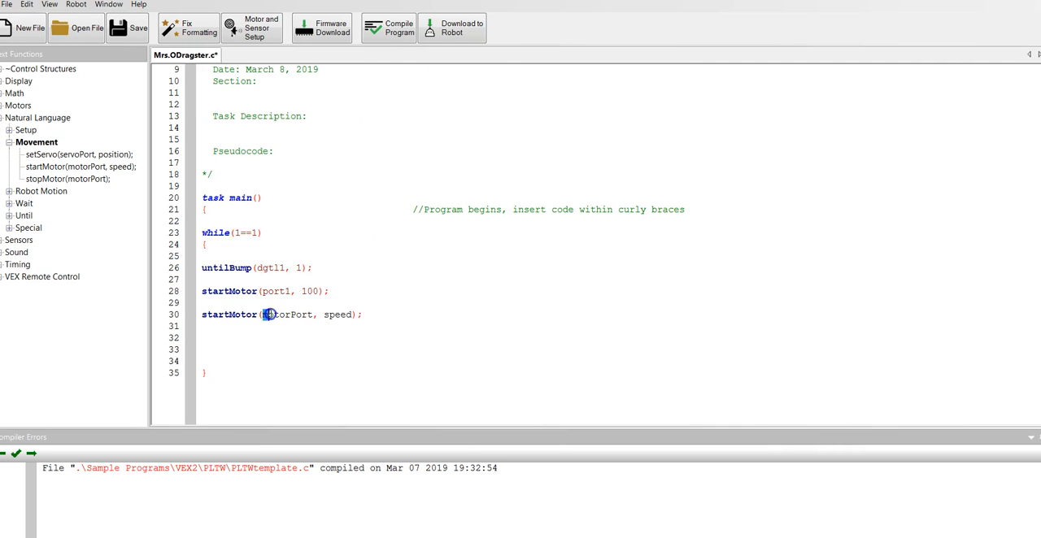
double_click(286, 316)
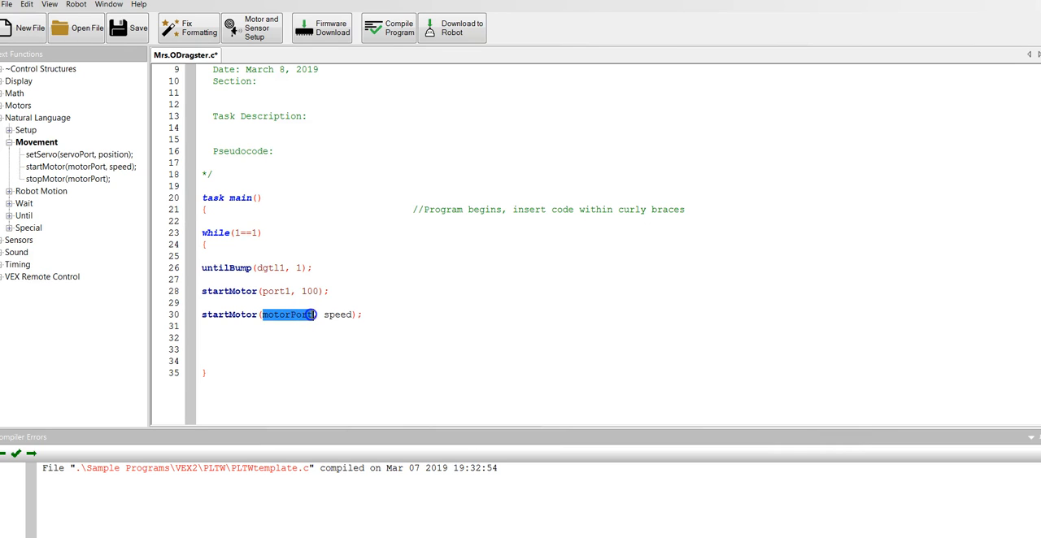
type("port10,")
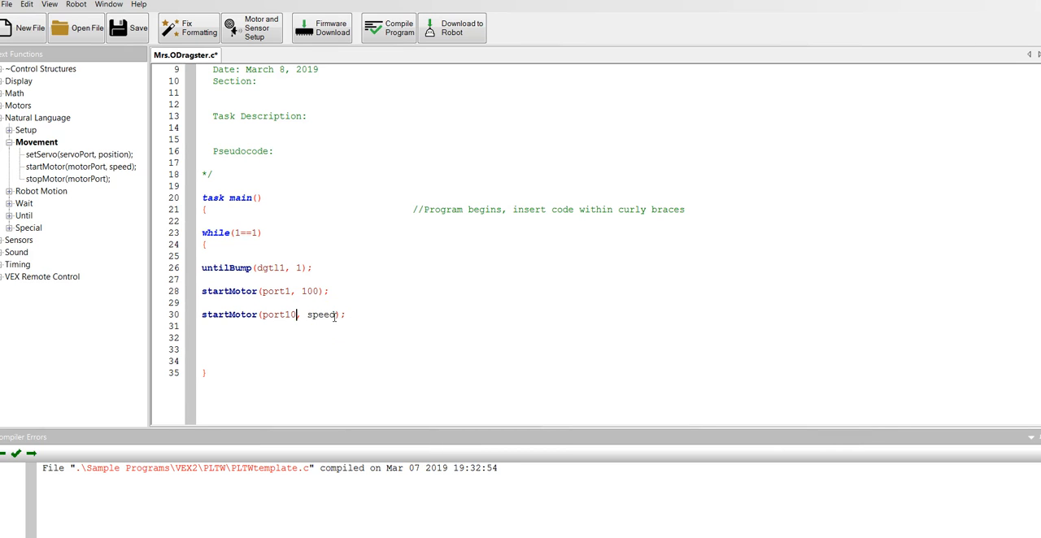
double_click(322, 315)
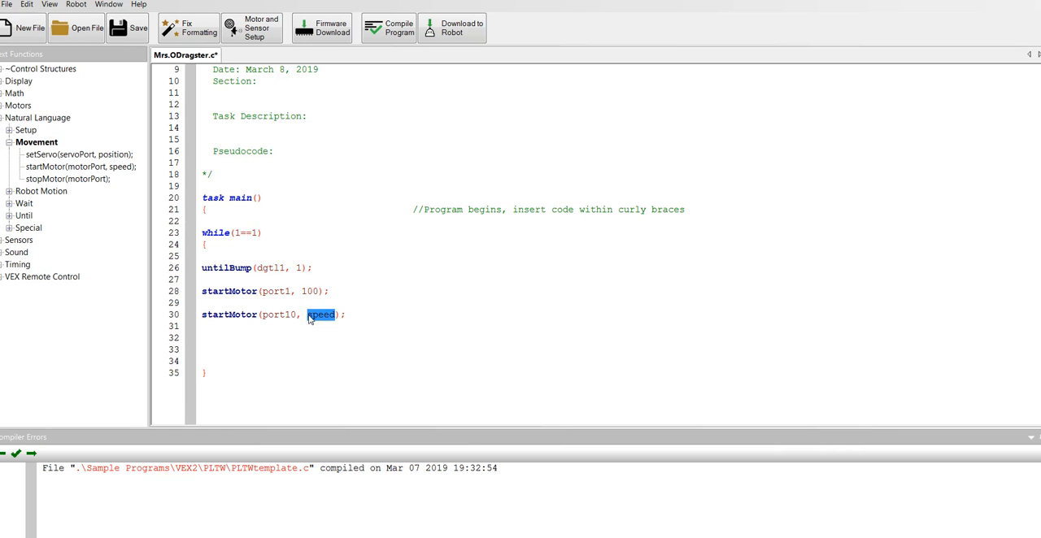
type("100")
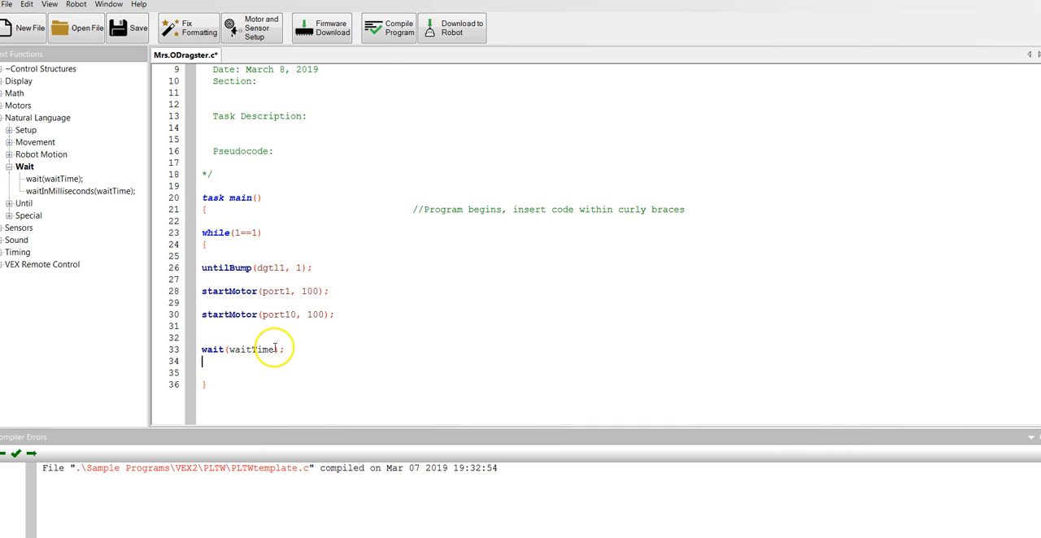
Replace the waitTime placeholder with 5, giving wait(5); after the startMotor lines.
double_click(252, 348)
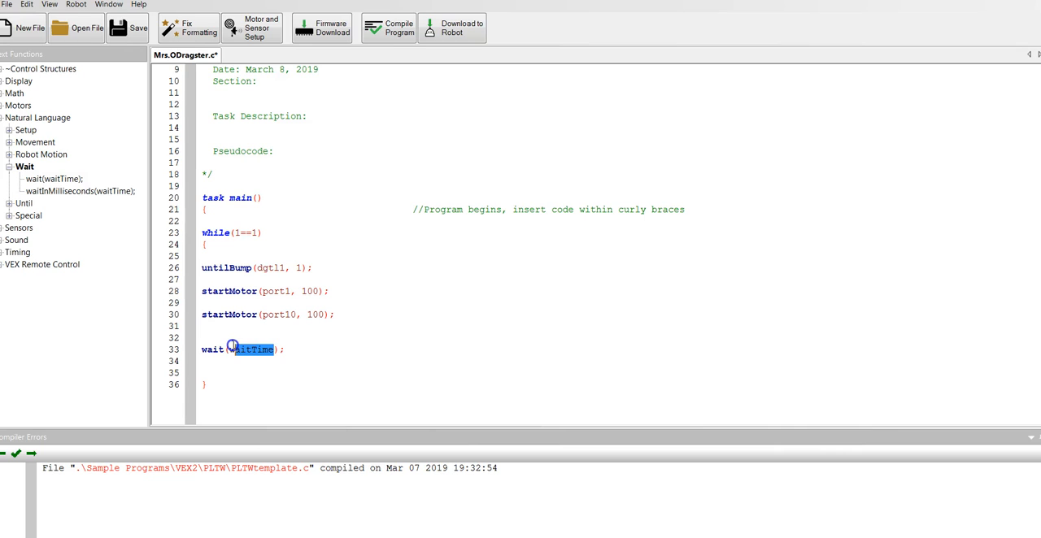
key("Delete")
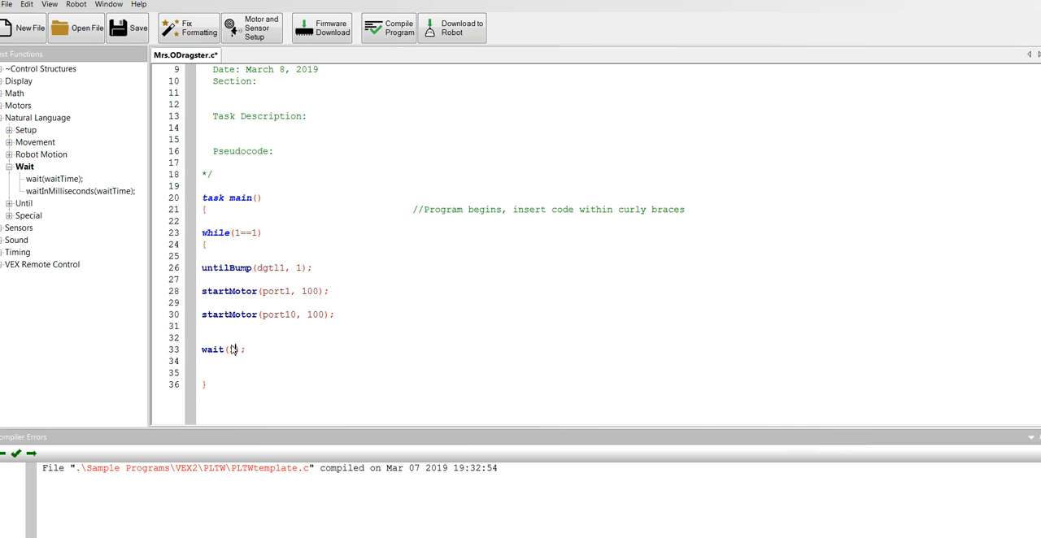
type("5")
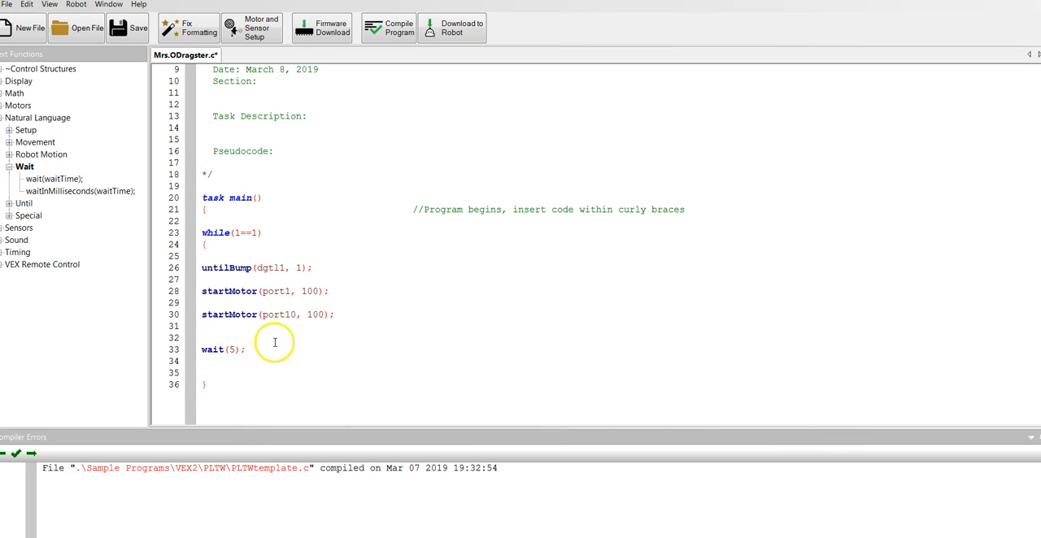
mouse_move(328, 310)
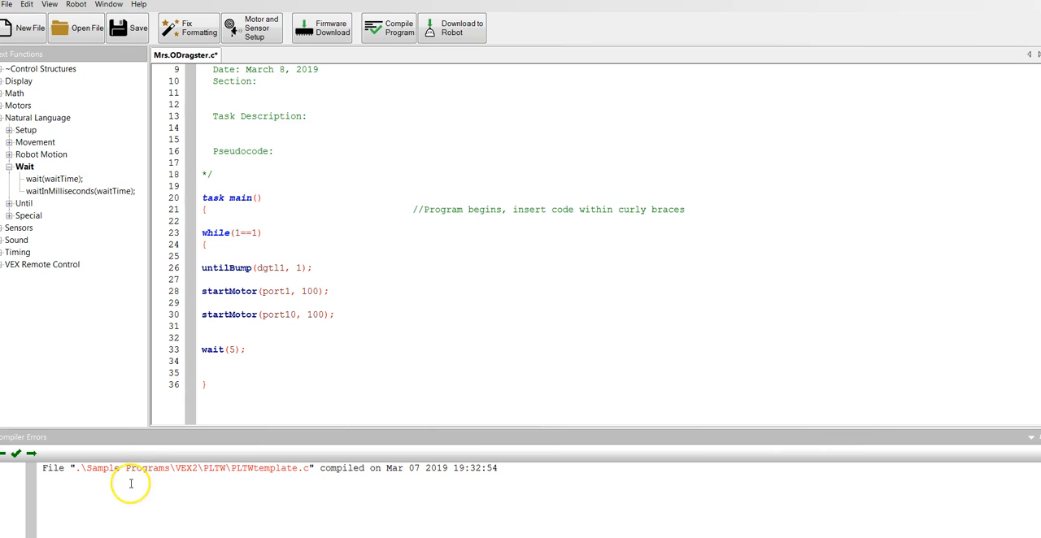
mouse_move(42, 534)
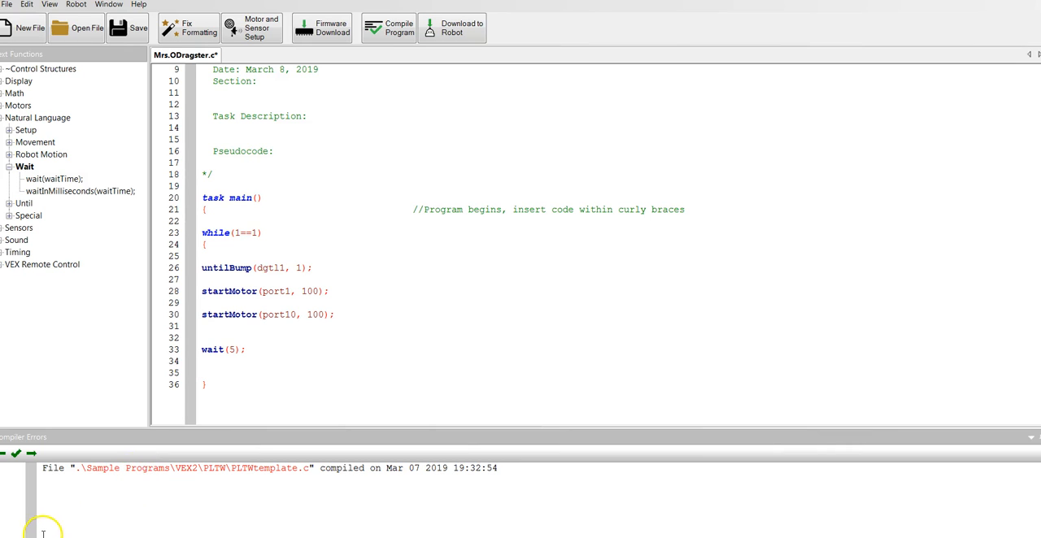